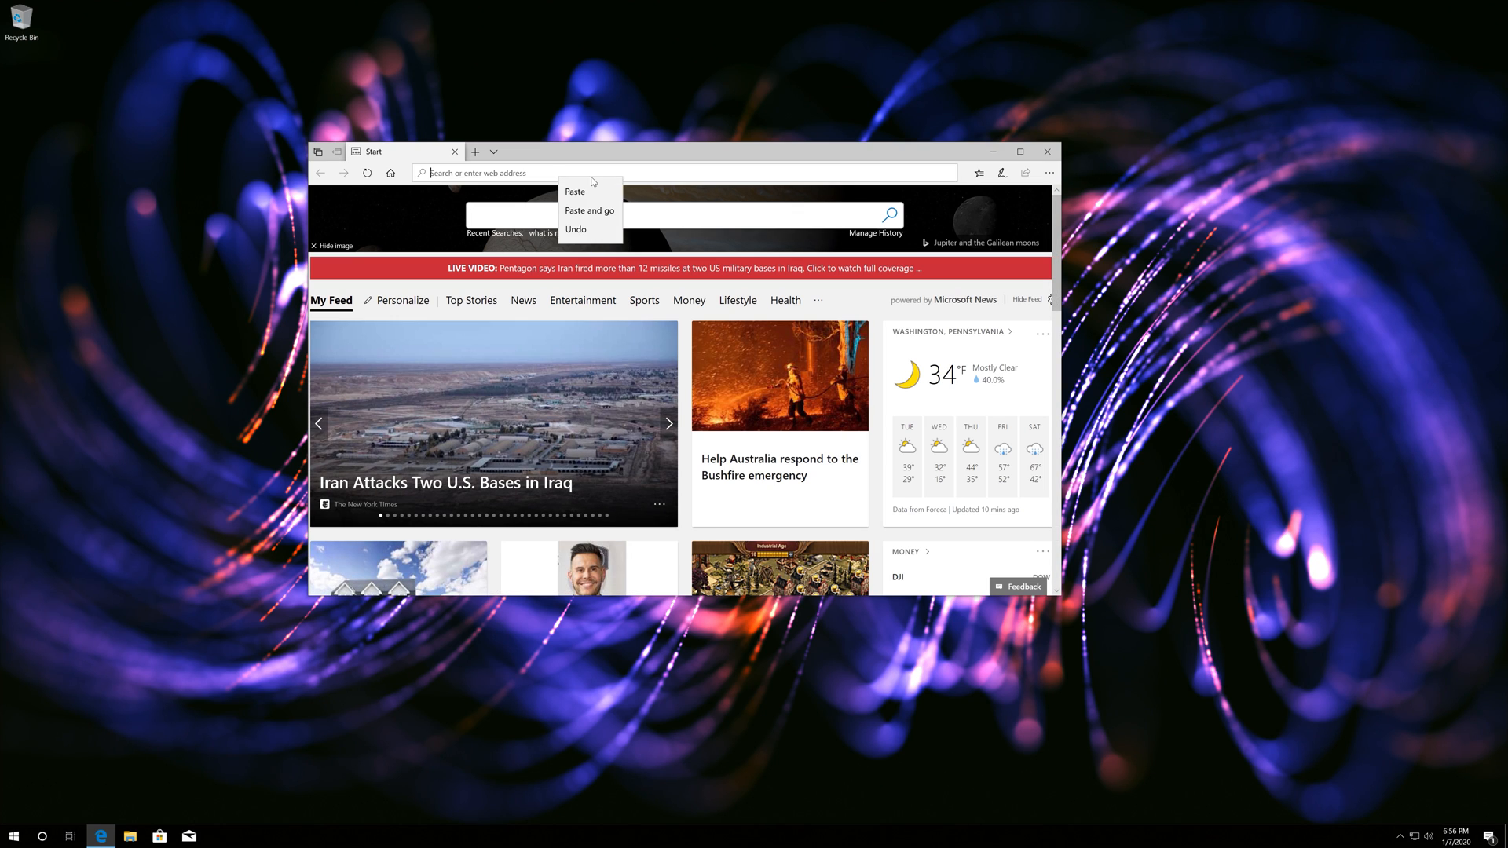
Load the Media Feature Pack page and confirm edition 'Version 1903 (May 2019)' for download links
left_click(589, 210)
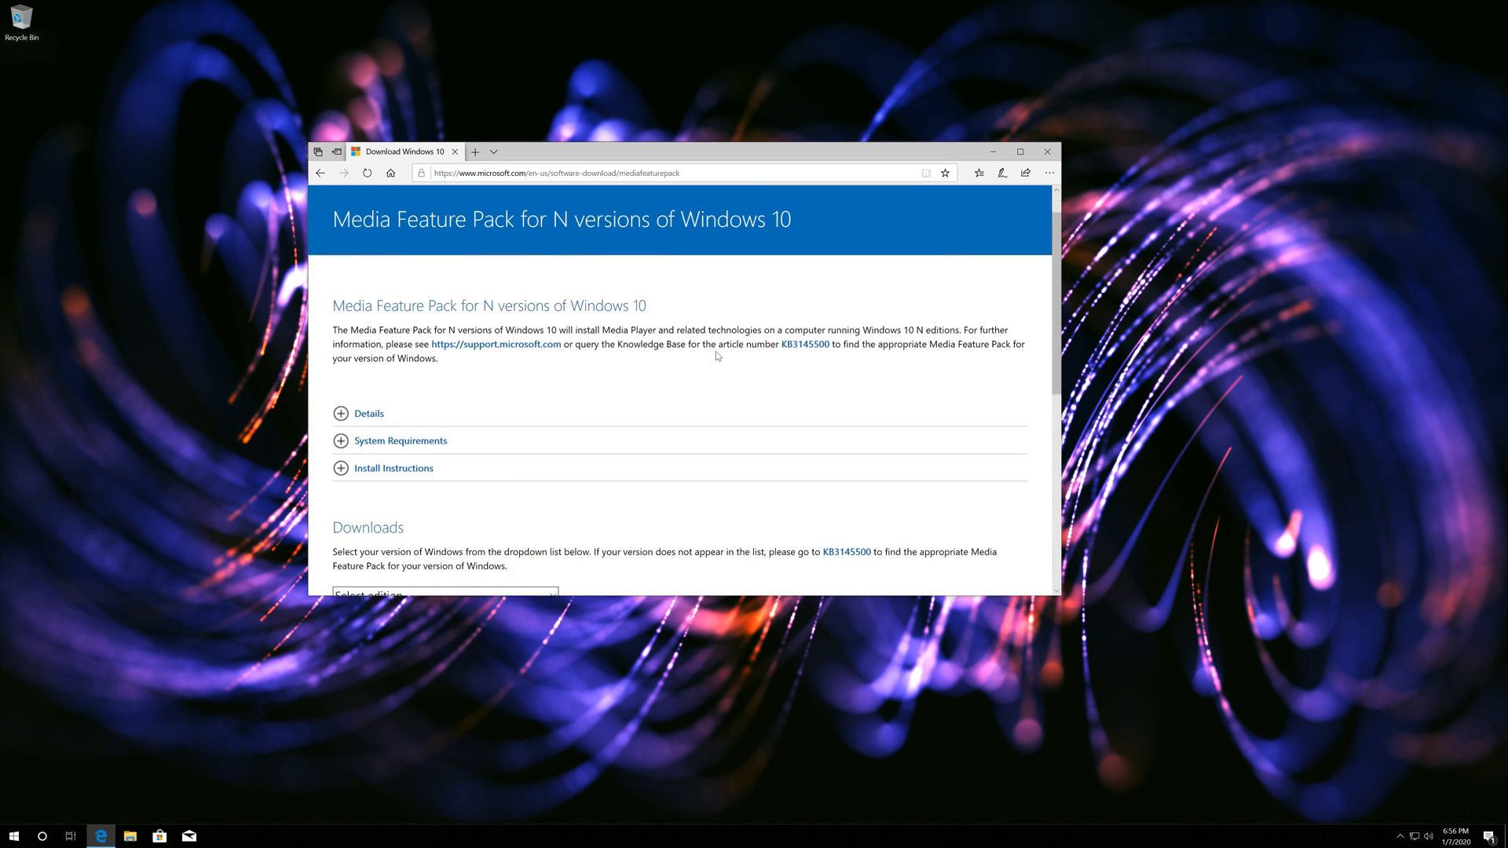
scroll("down", 3)
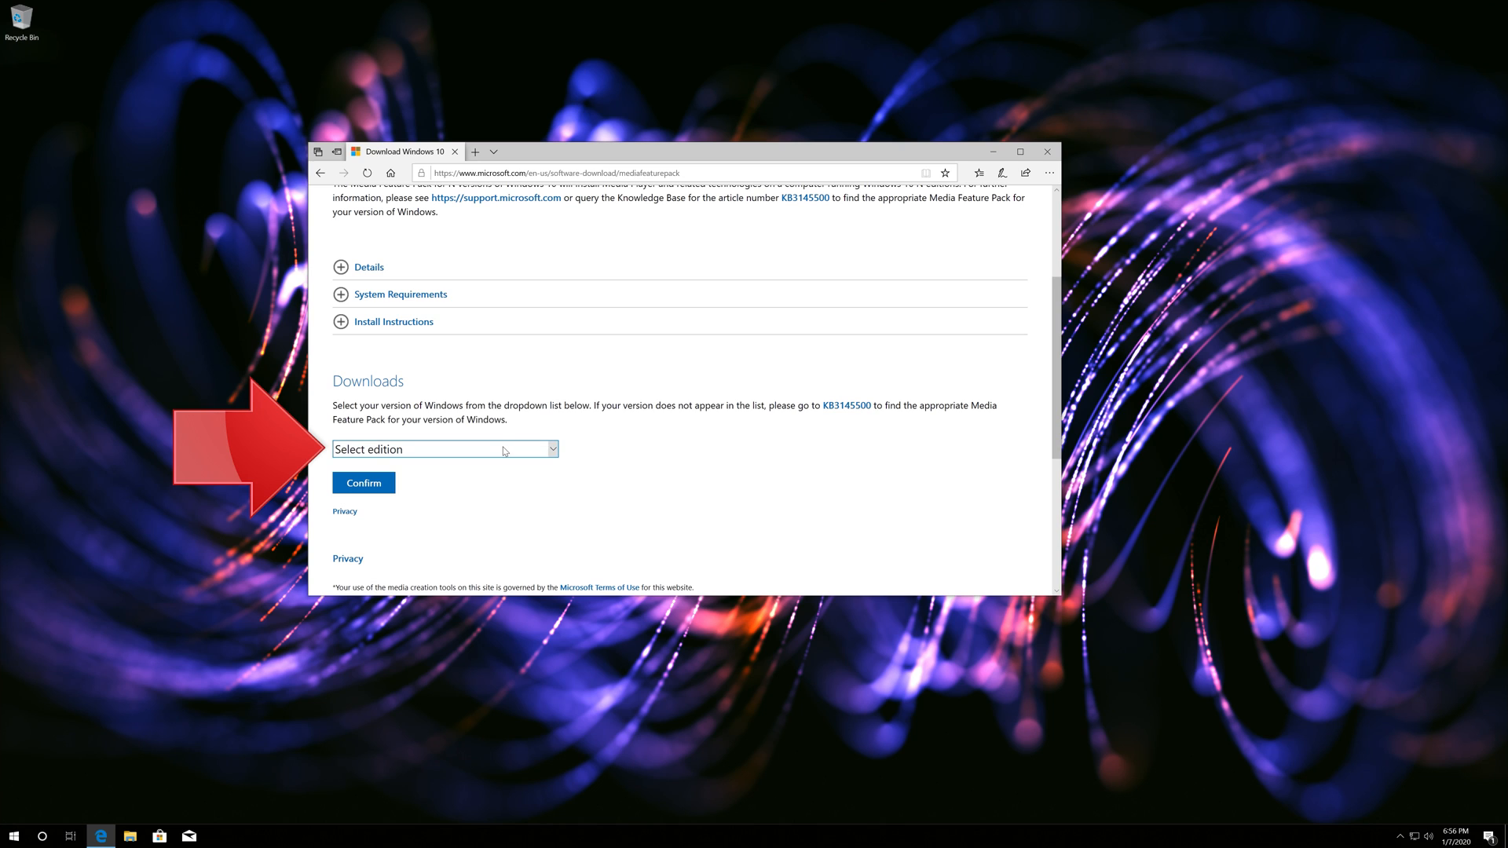
left_click(445, 449)
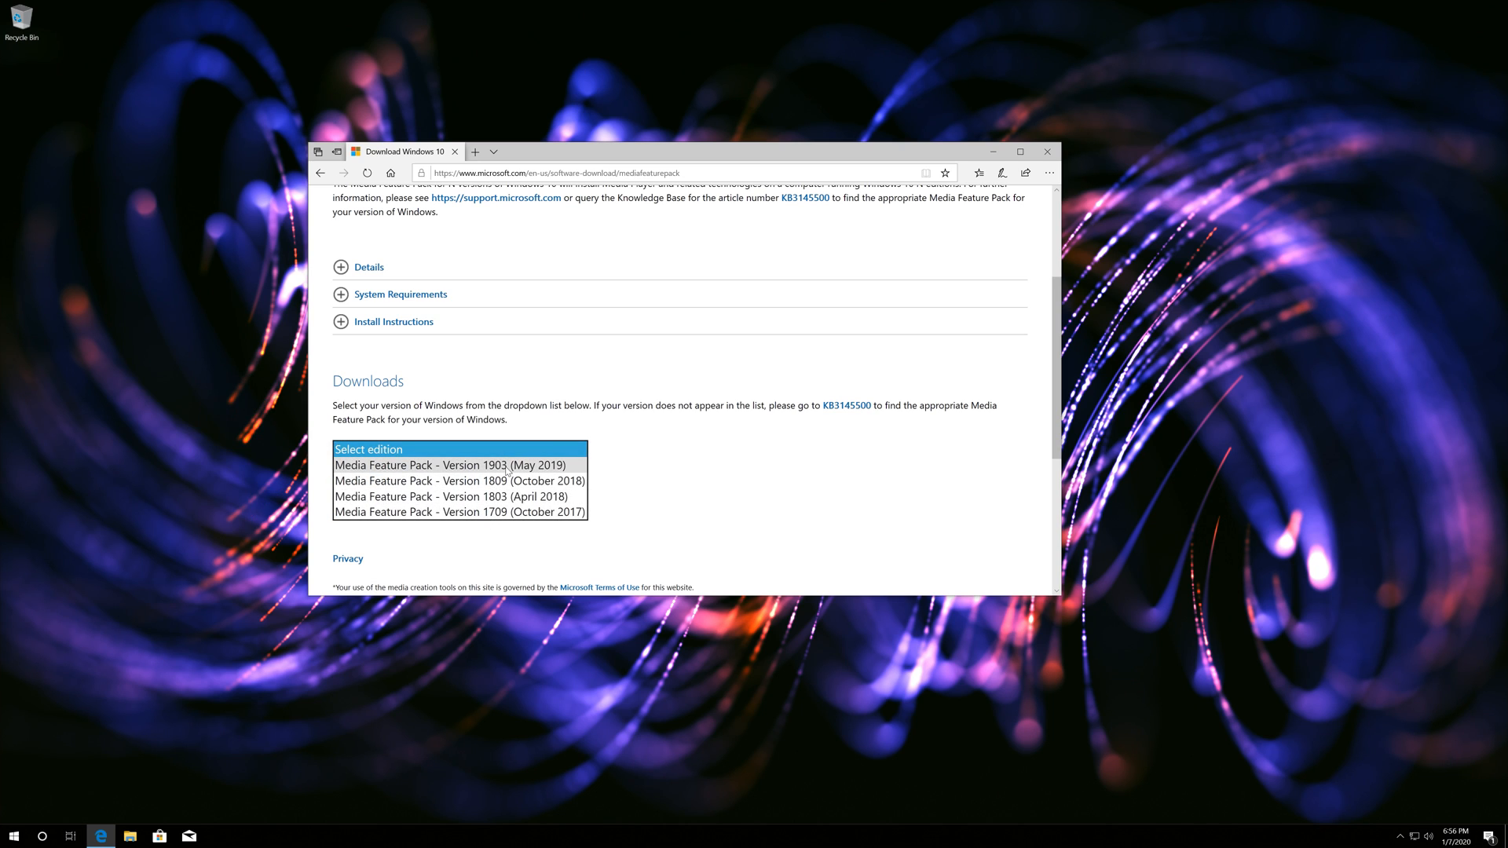
left_click(453, 465)
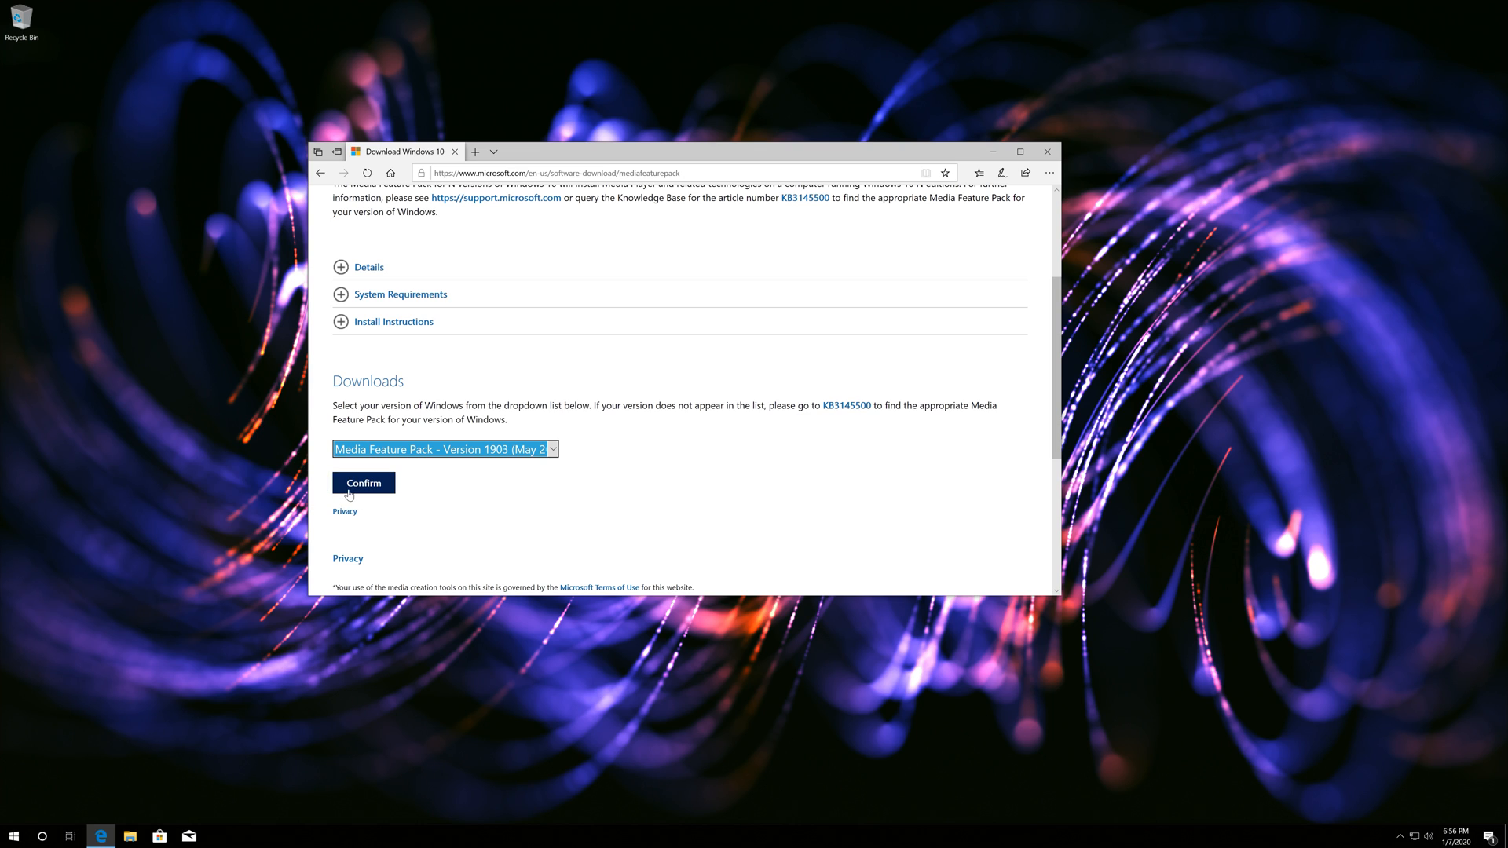
scroll("down", 3)
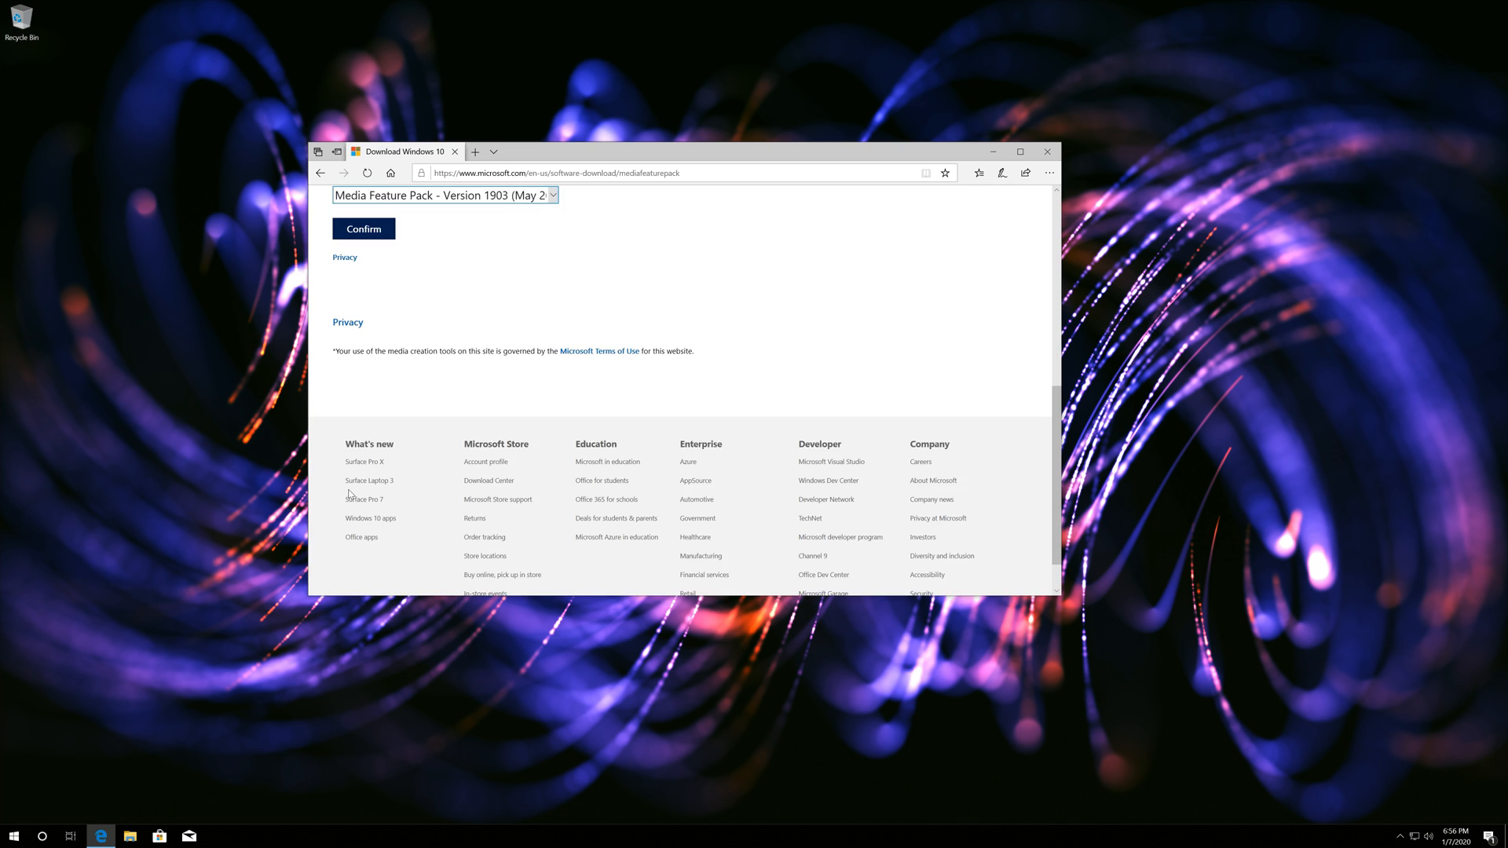
left_click(363, 227)
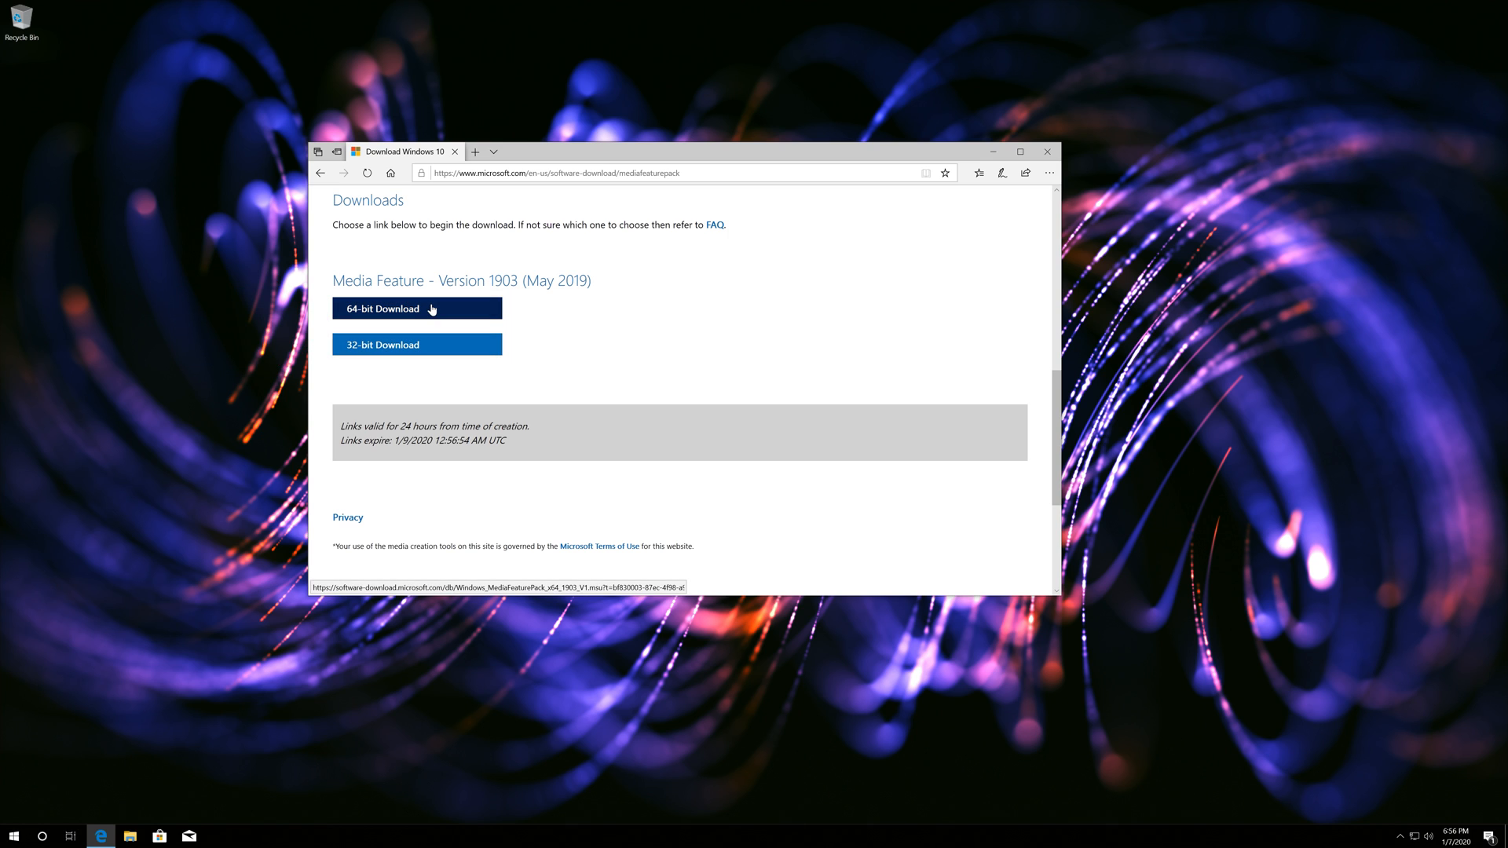
Download the 64-bit Media Feature Pack 1903 package, saving it to the Desktop
left_click(416, 308)
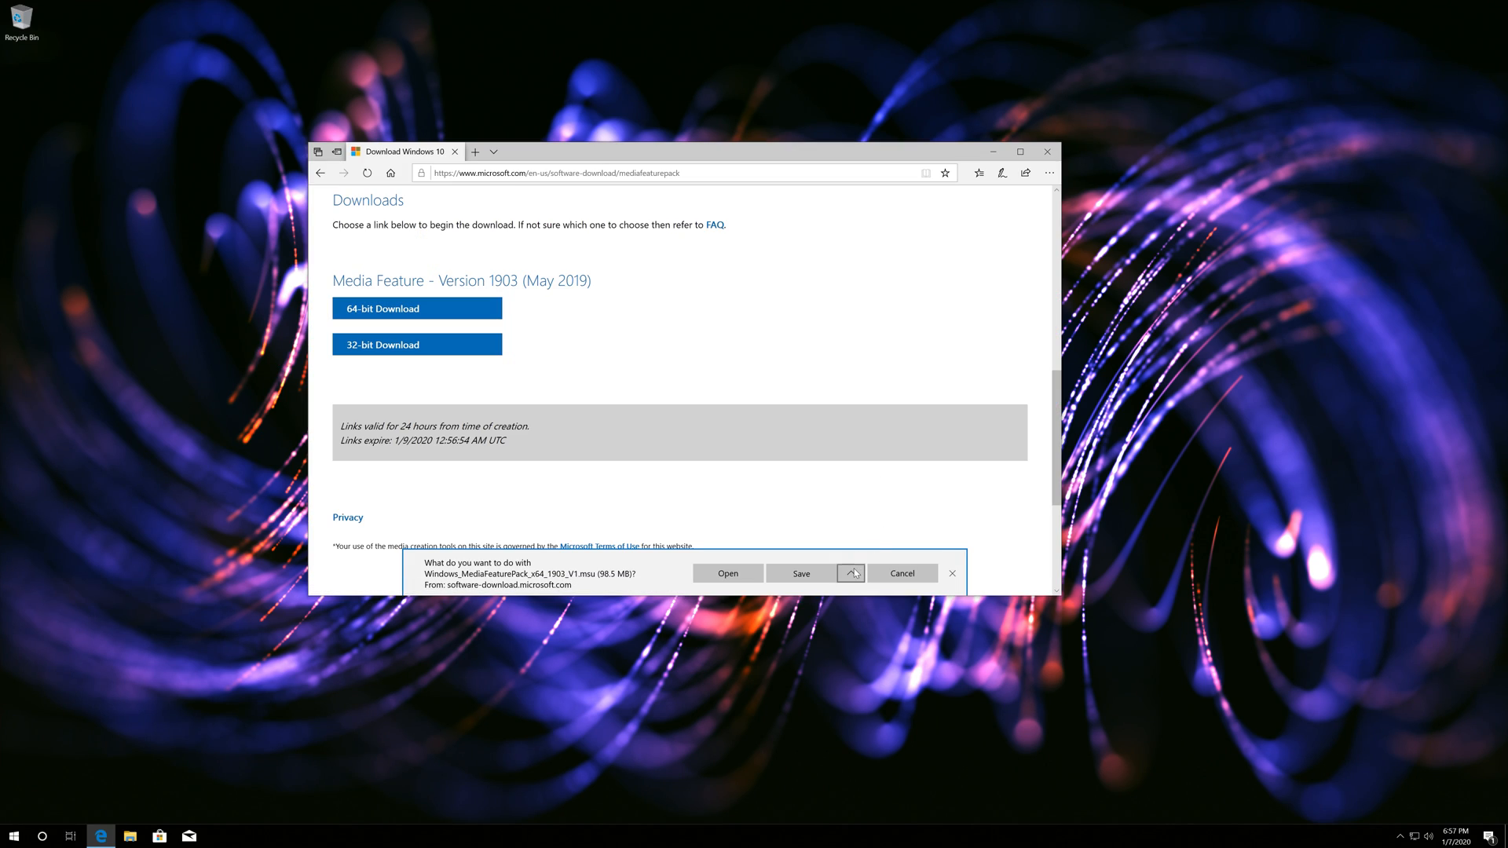
left_click(850, 573)
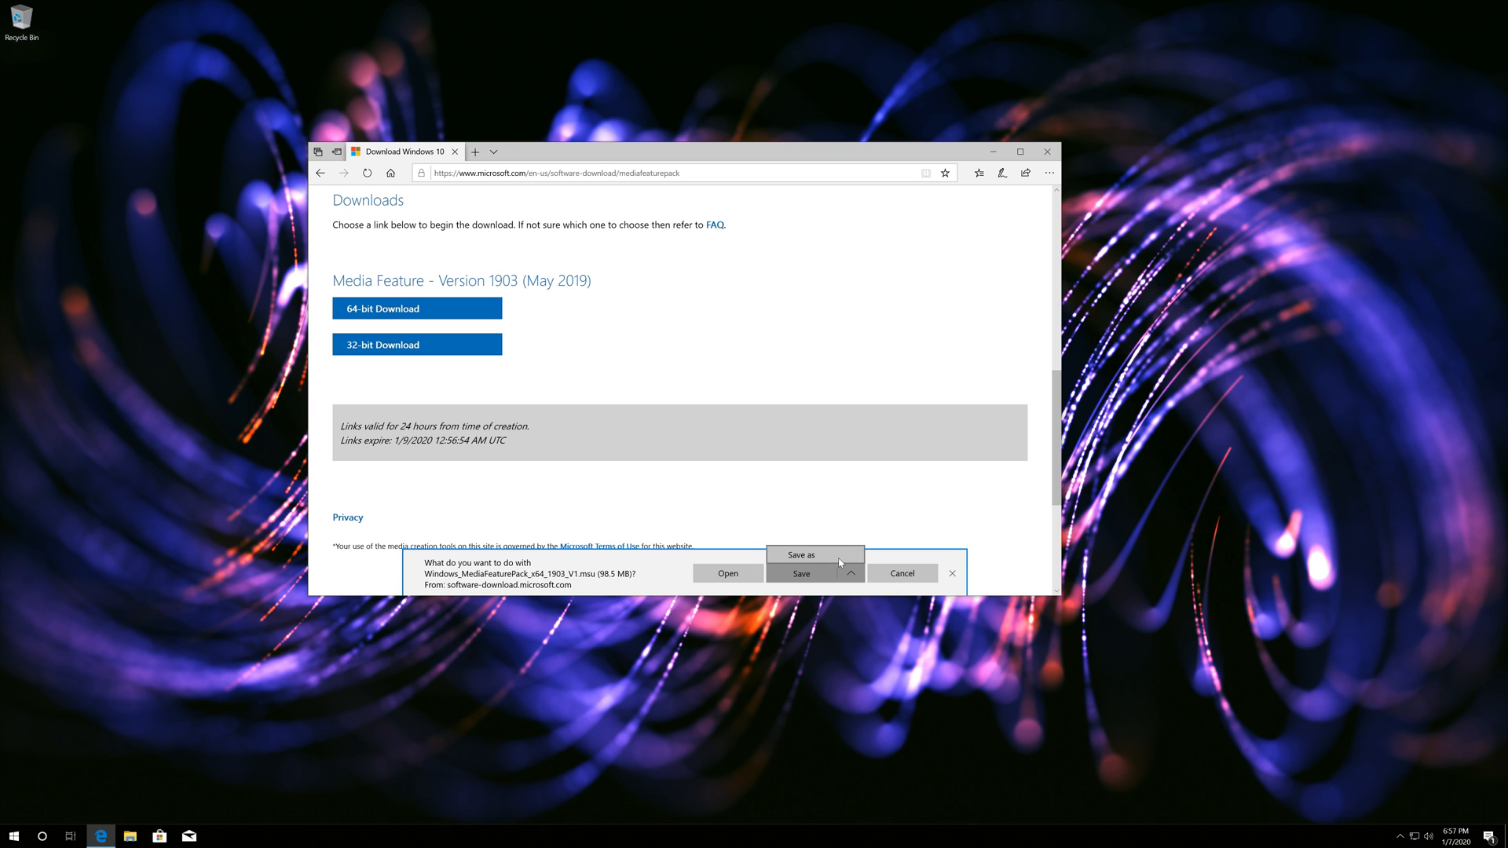
left_click(803, 554)
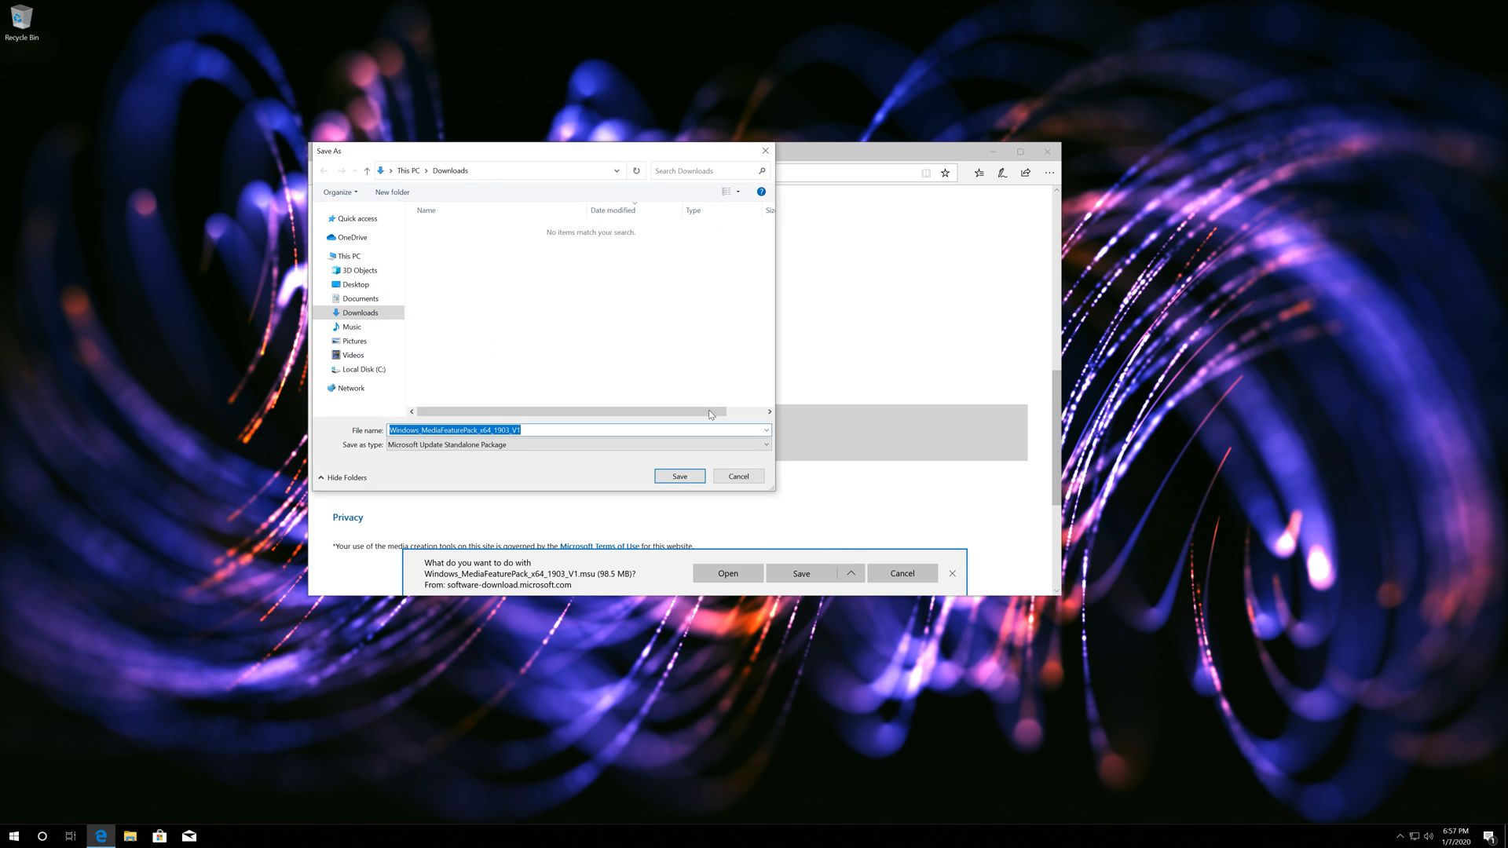
left_click(356, 284)
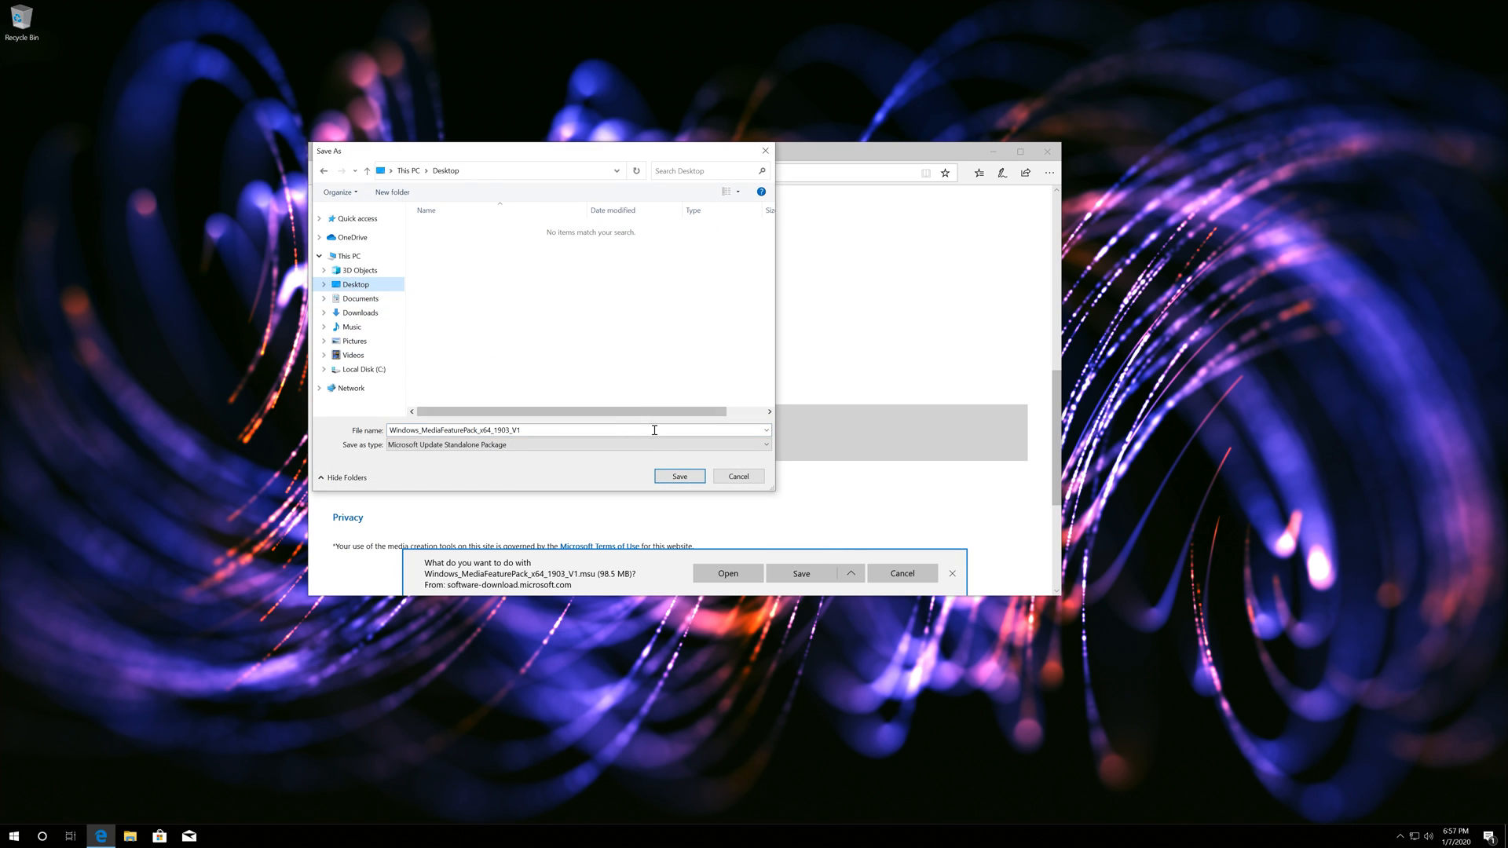
left_click(679, 476)
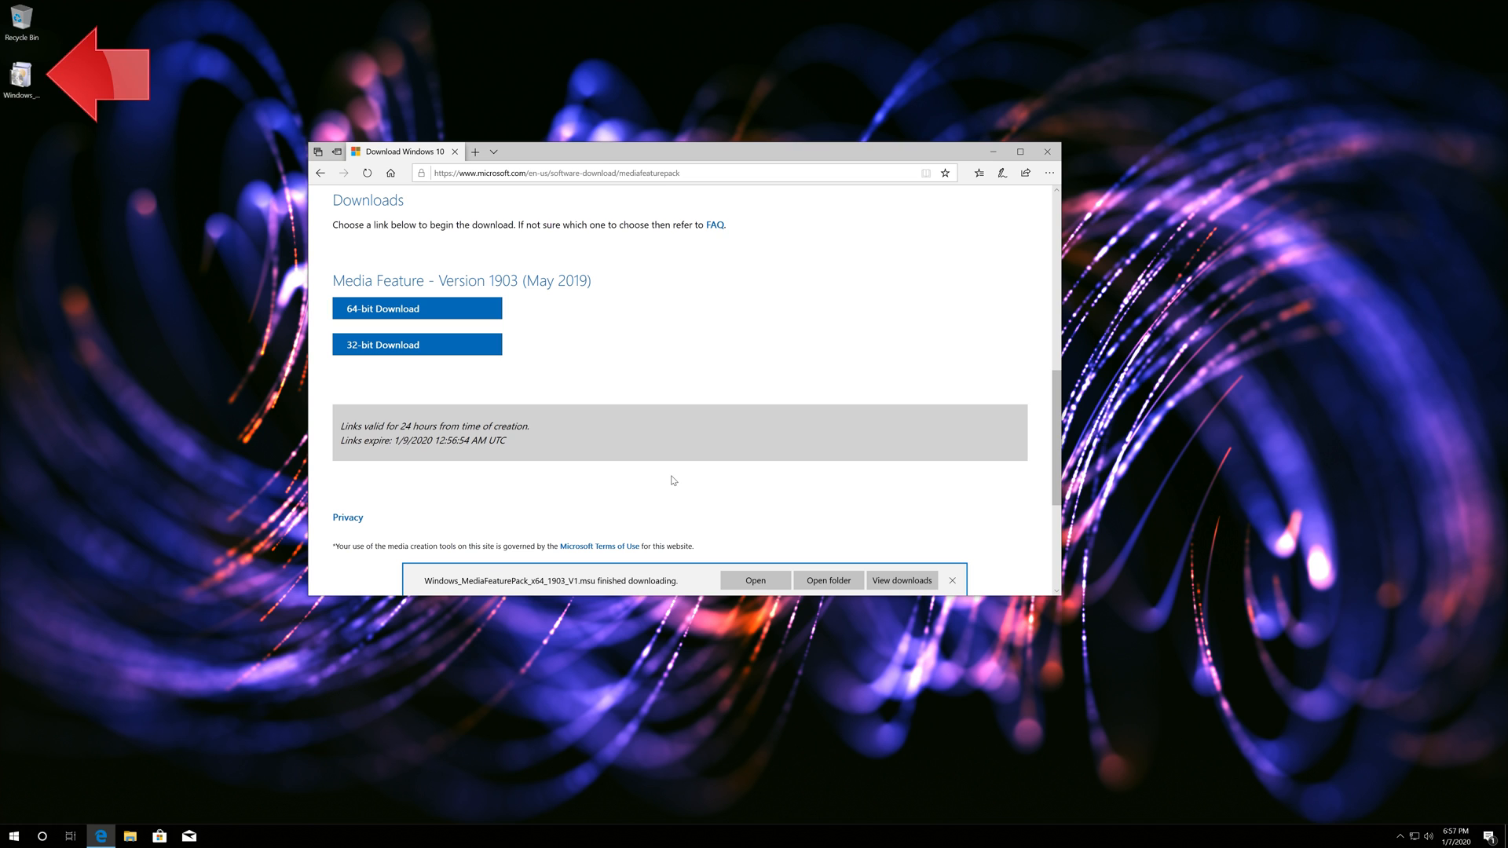
mouse_move(1050, 143)
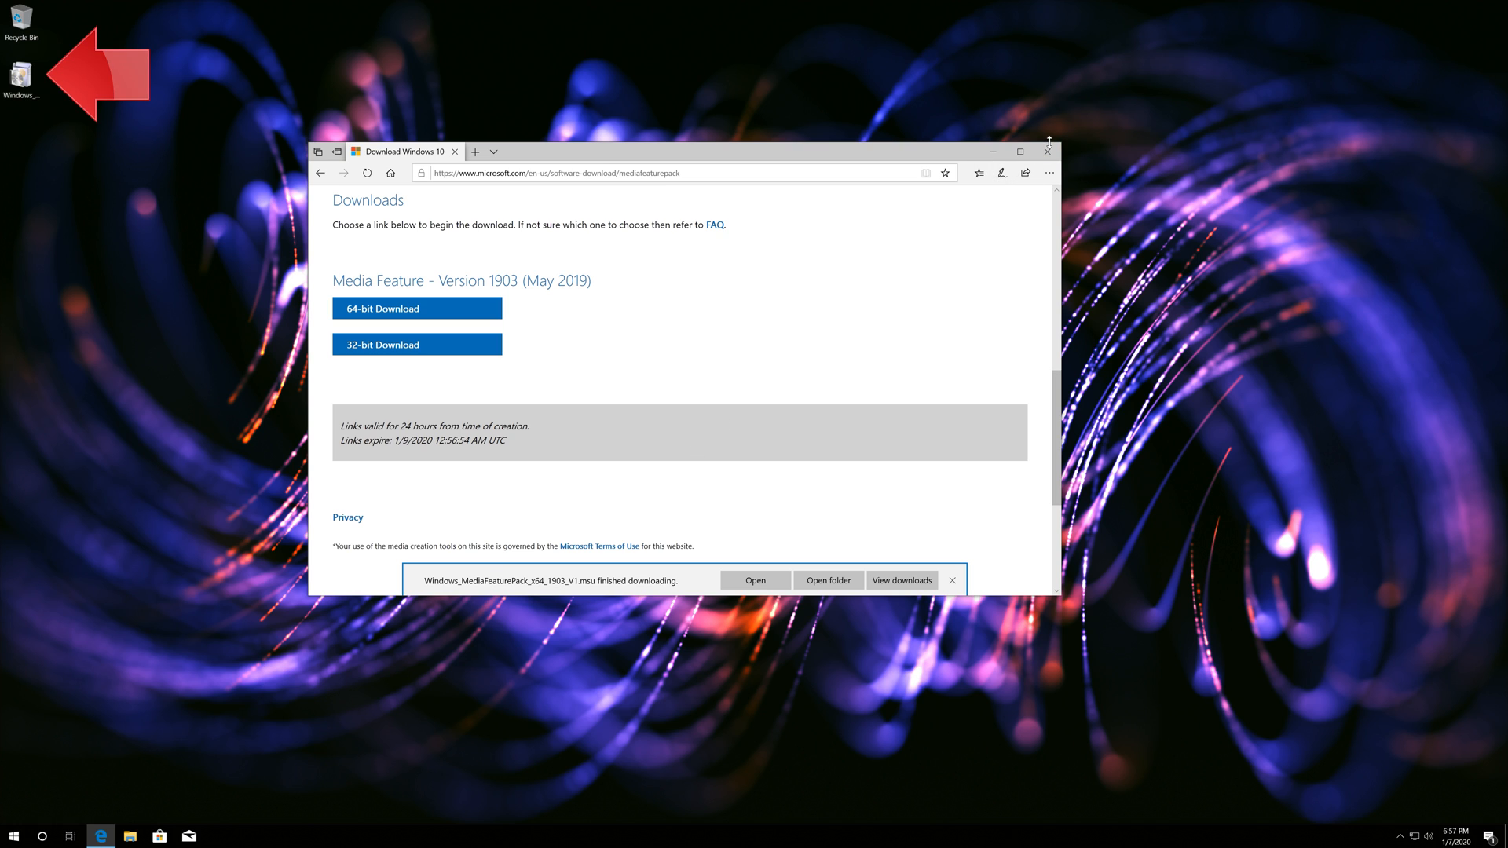
Run the downloaded .msu package from the Desktop and accept the KB4134255 license to install it
left_click(1046, 150)
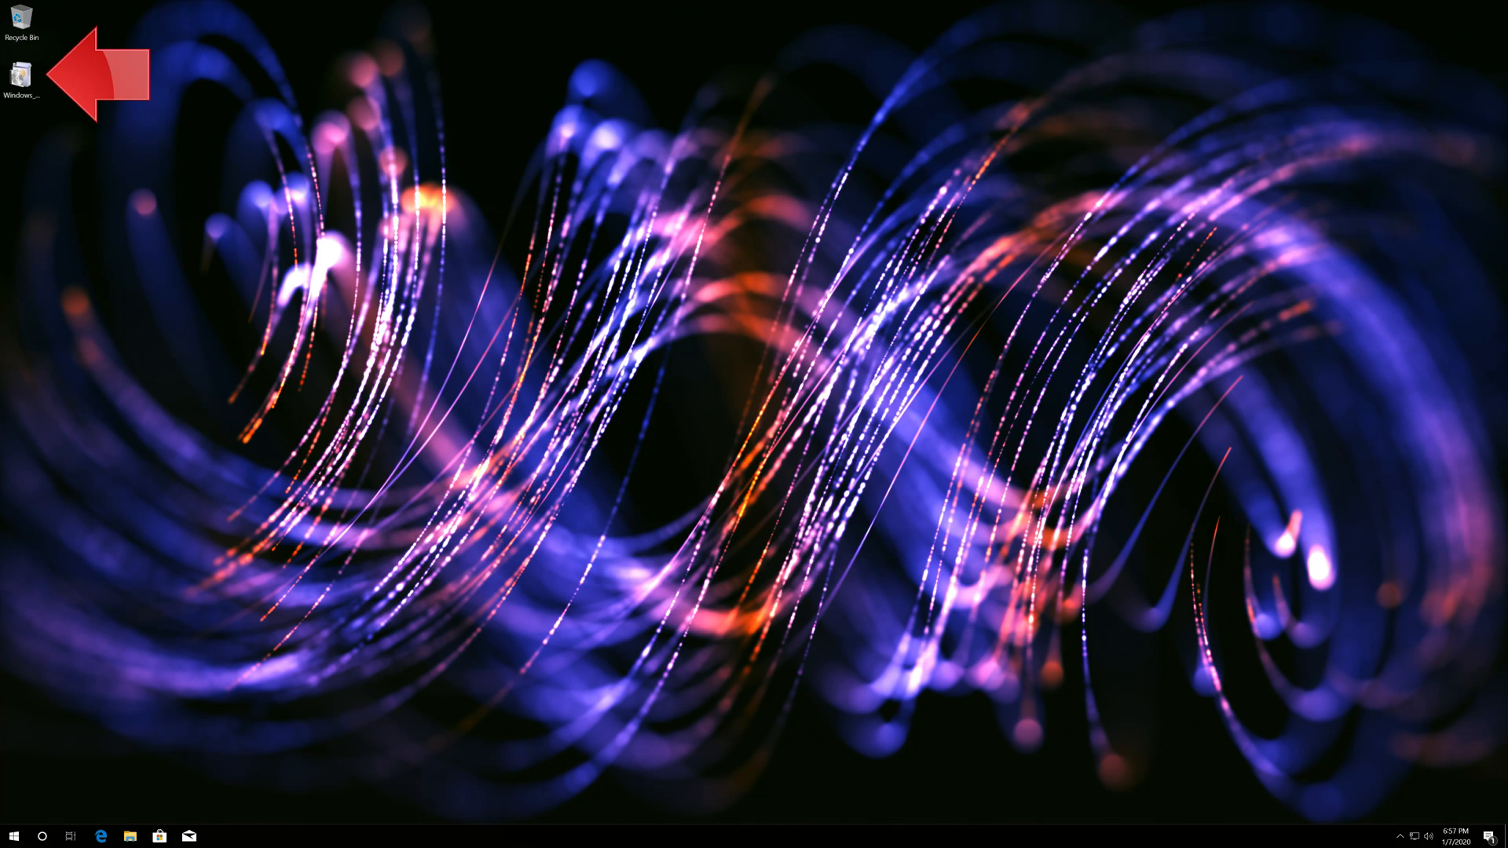
double_click(20, 74)
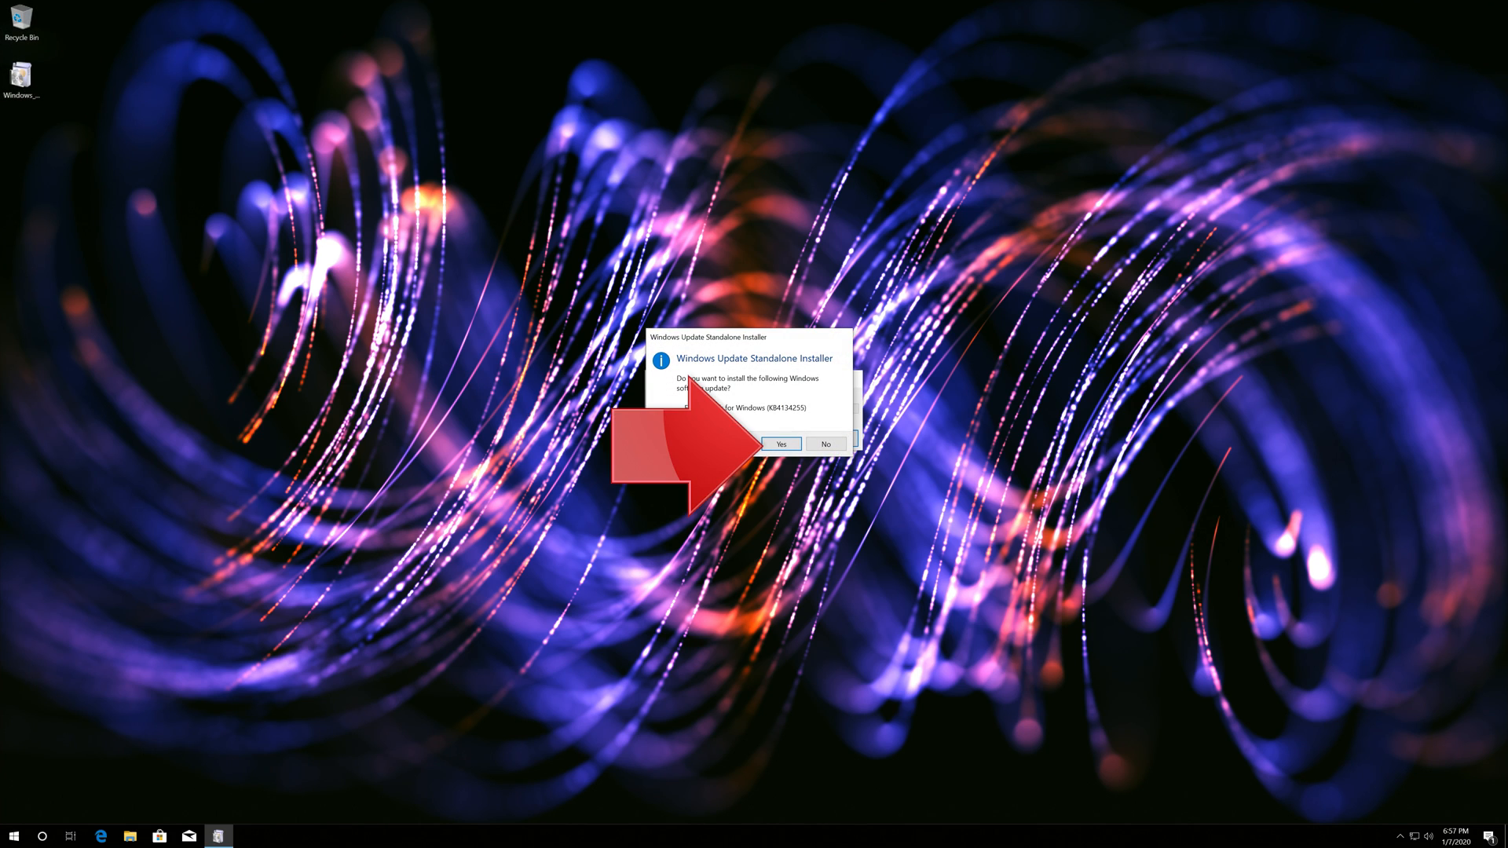
mouse_move(813, 399)
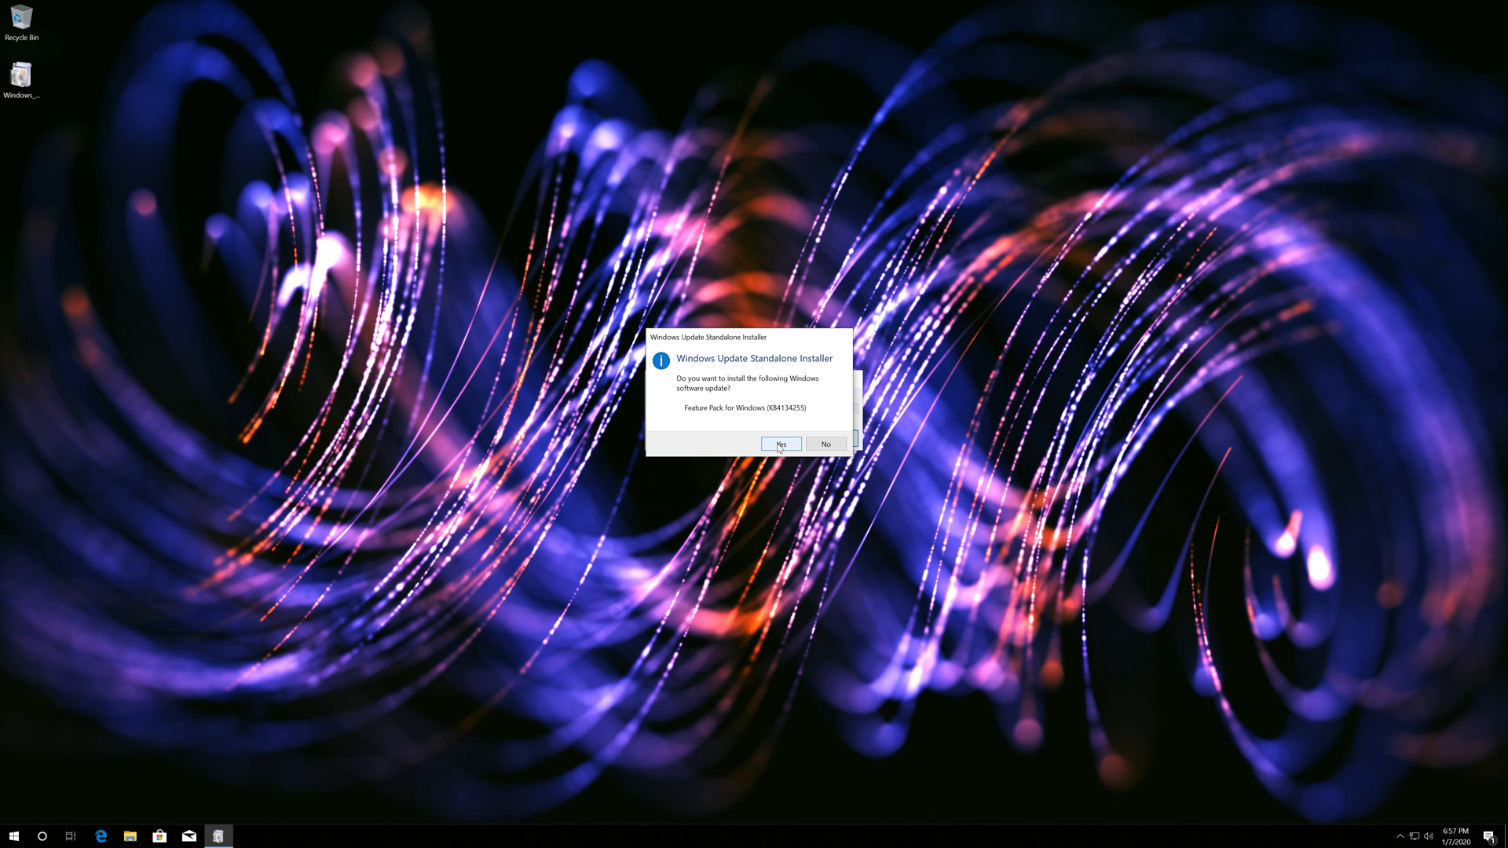
left_click(781, 445)
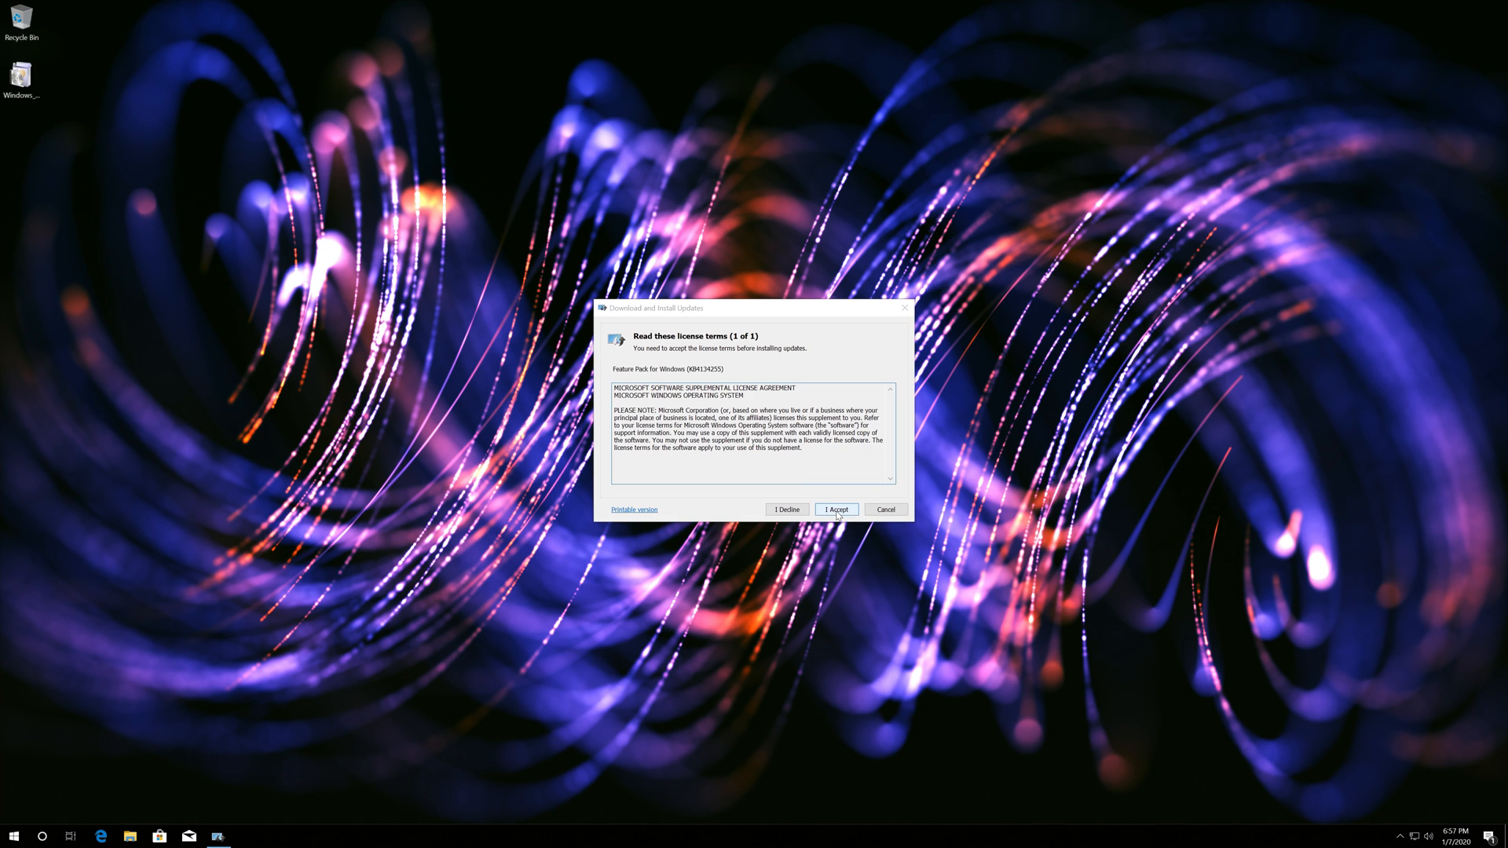
left_click(834, 509)
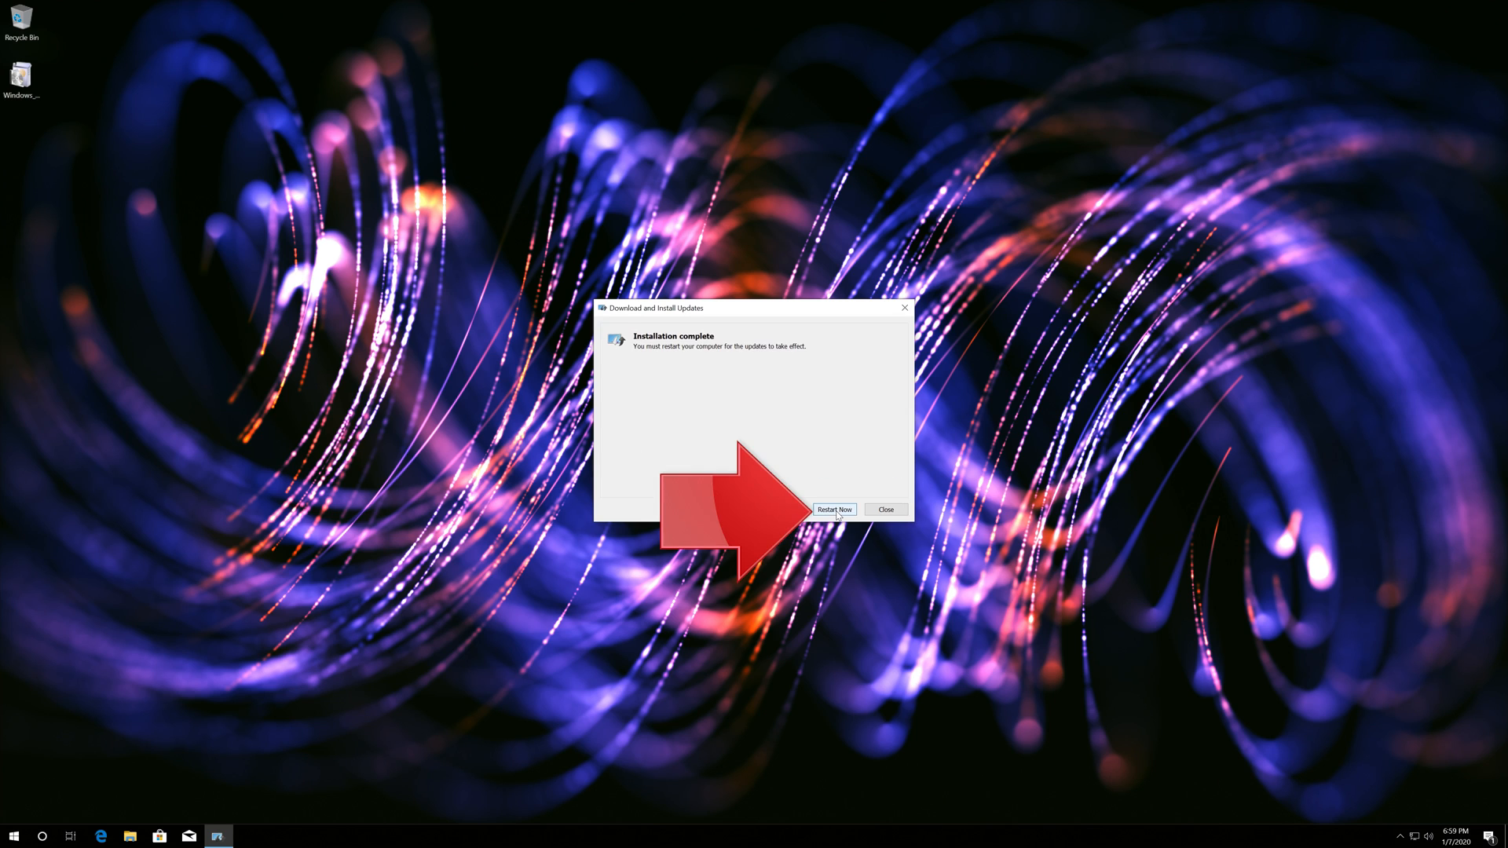
mouse_move(855, 492)
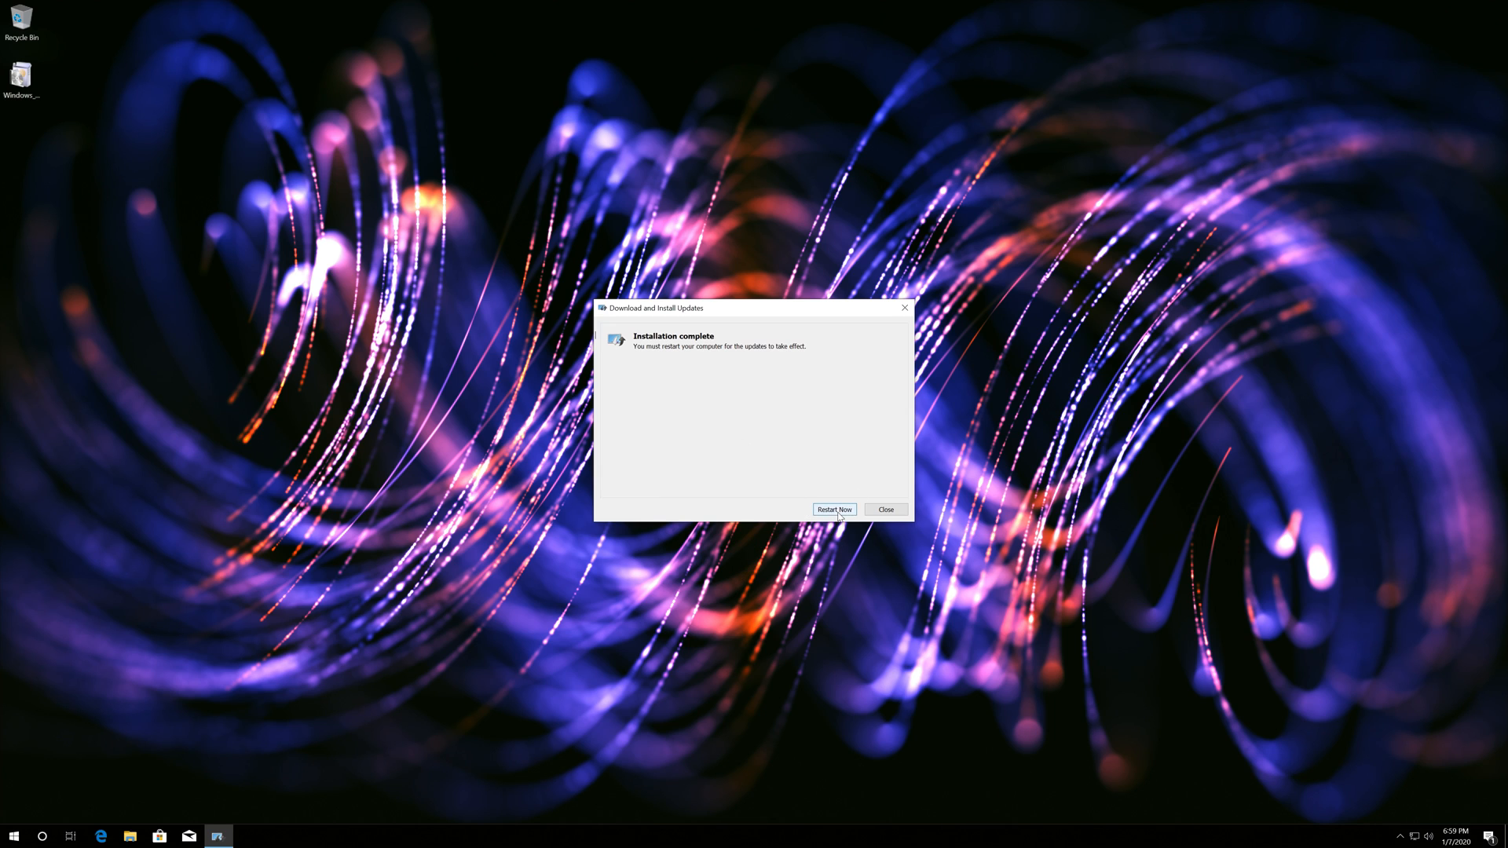
Restart the computer from the Installation complete dialog
left_click(833, 509)
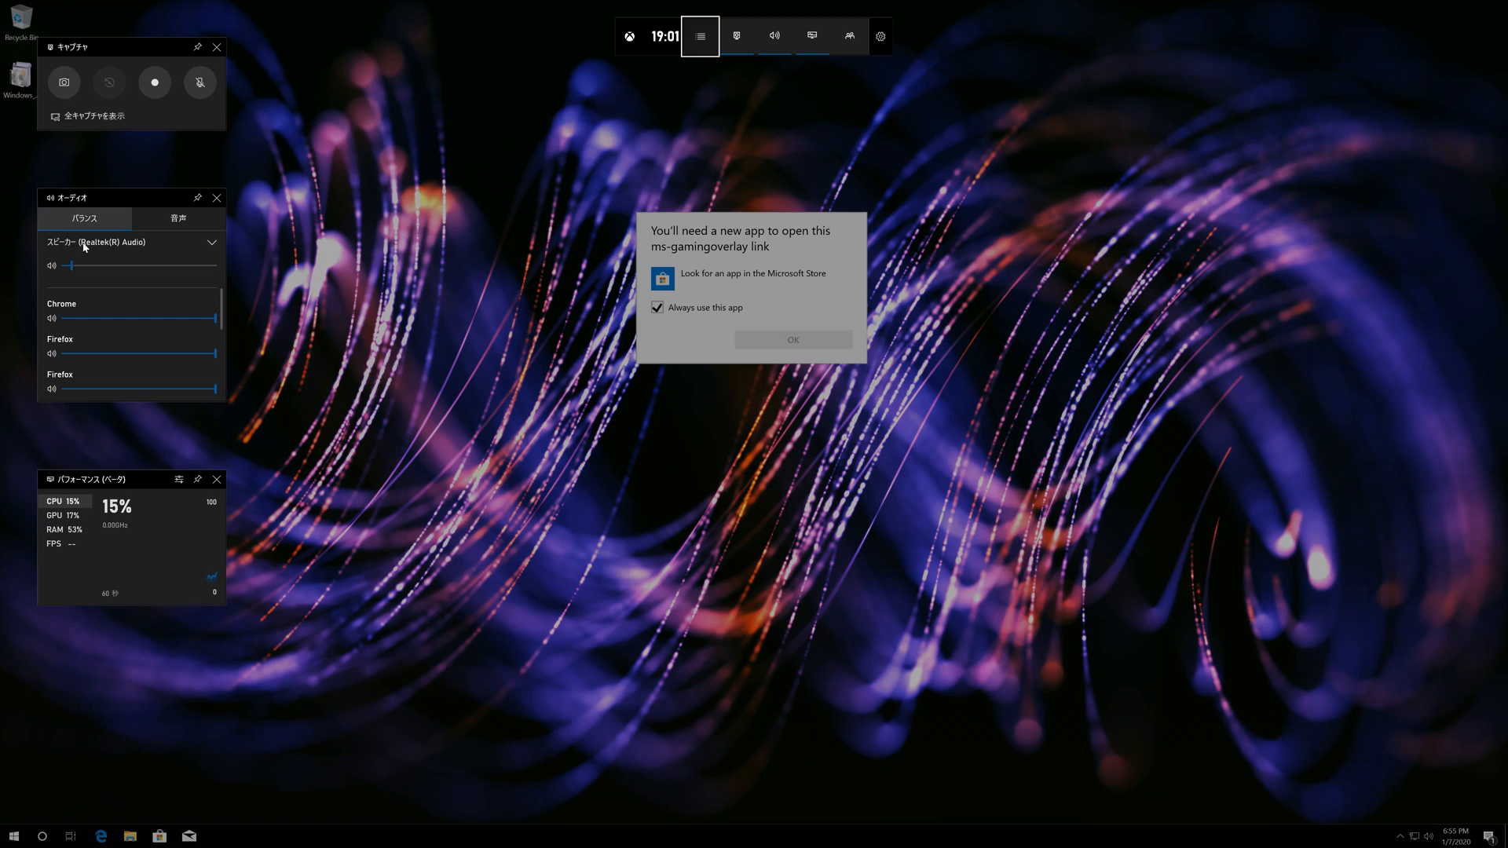
Dismiss the Game Bar overlay and search the Microsoft Store for an ms-gamingoverlay app
left_click(737, 36)
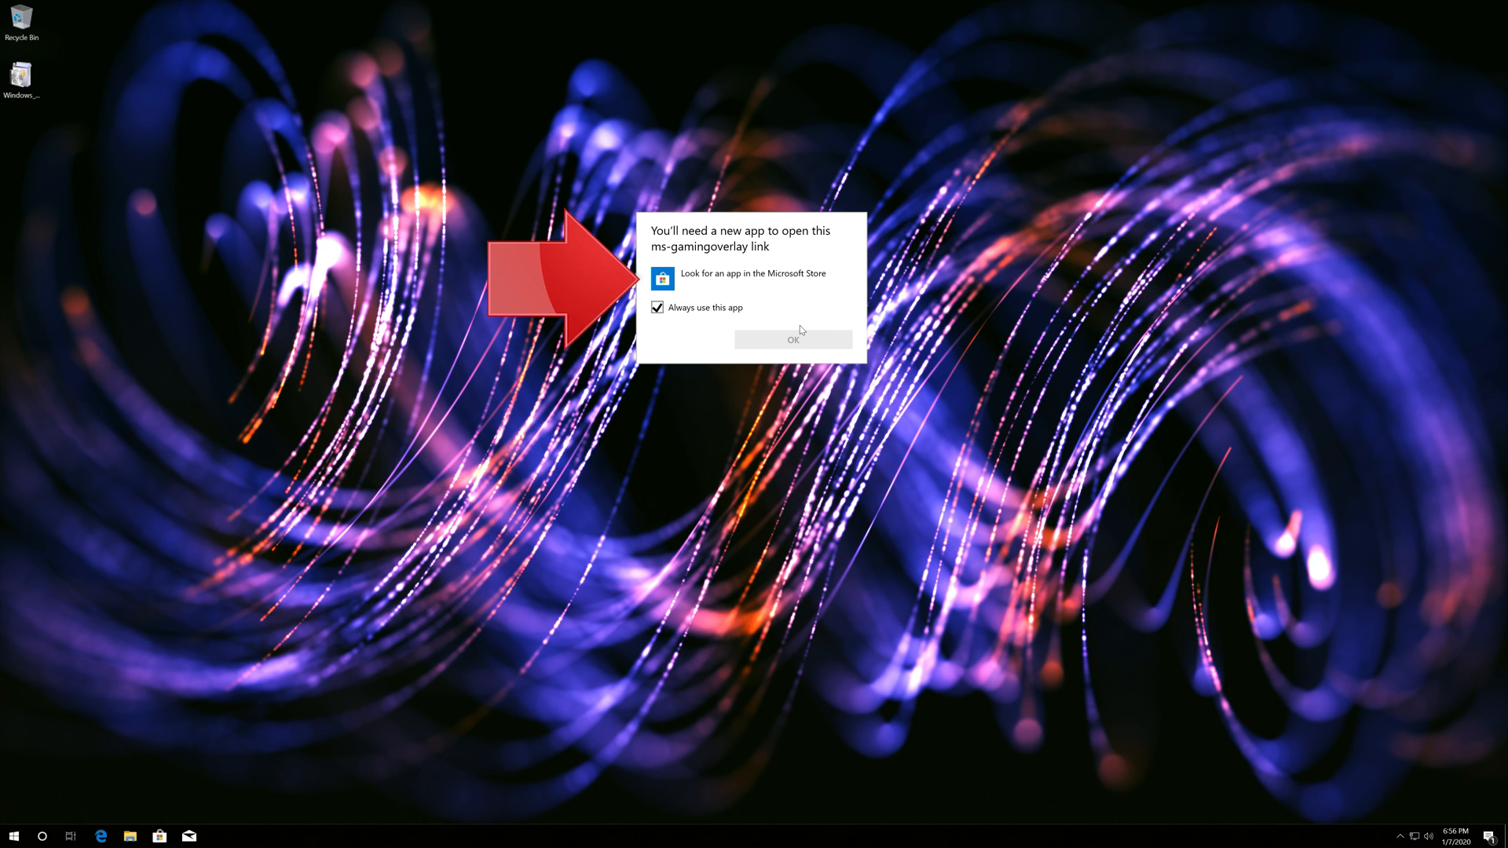
left_click(752, 274)
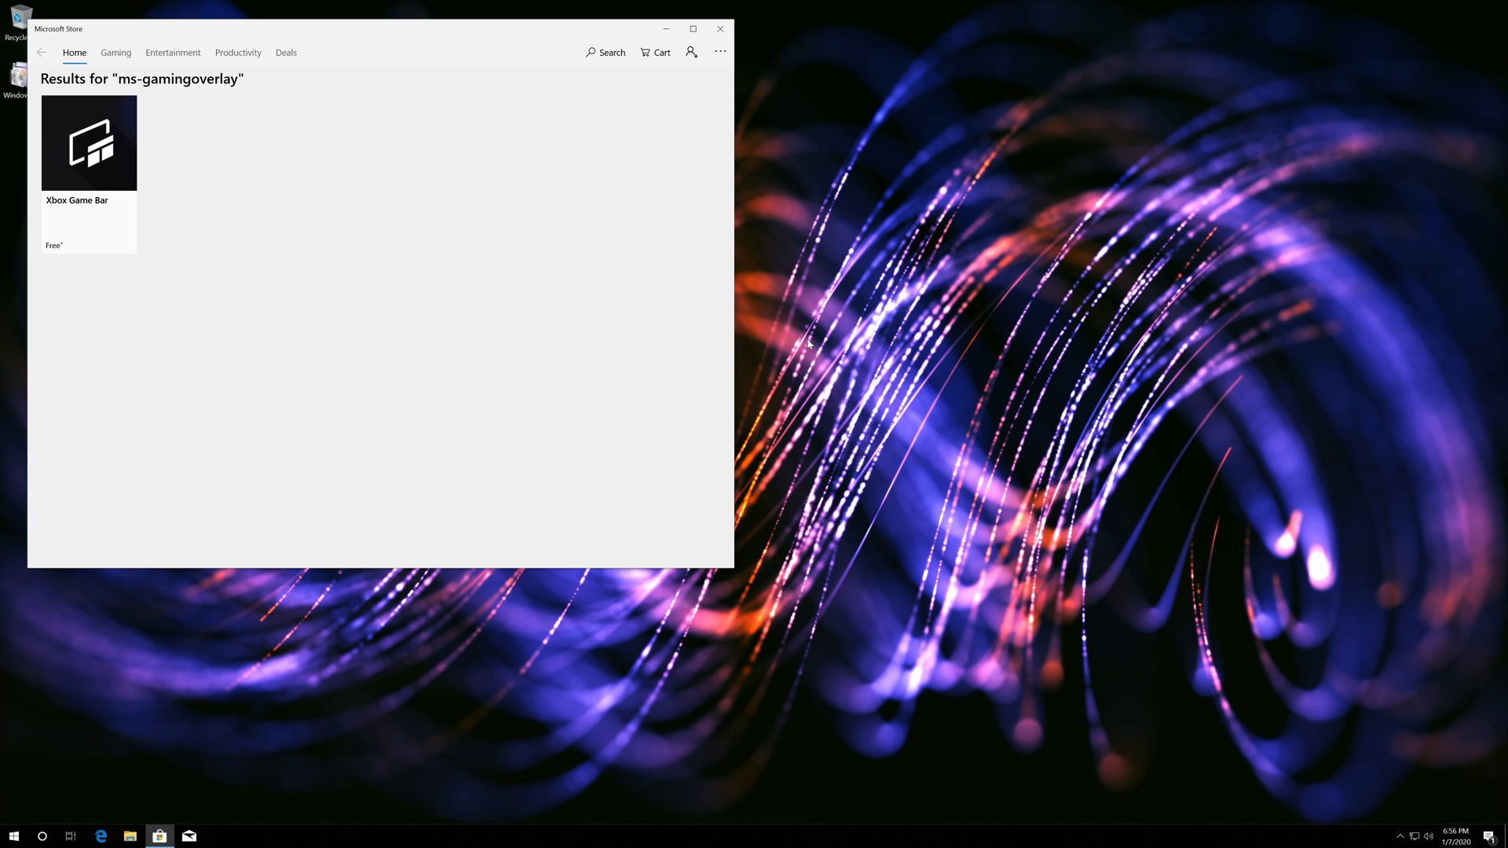
mouse_move(766, 331)
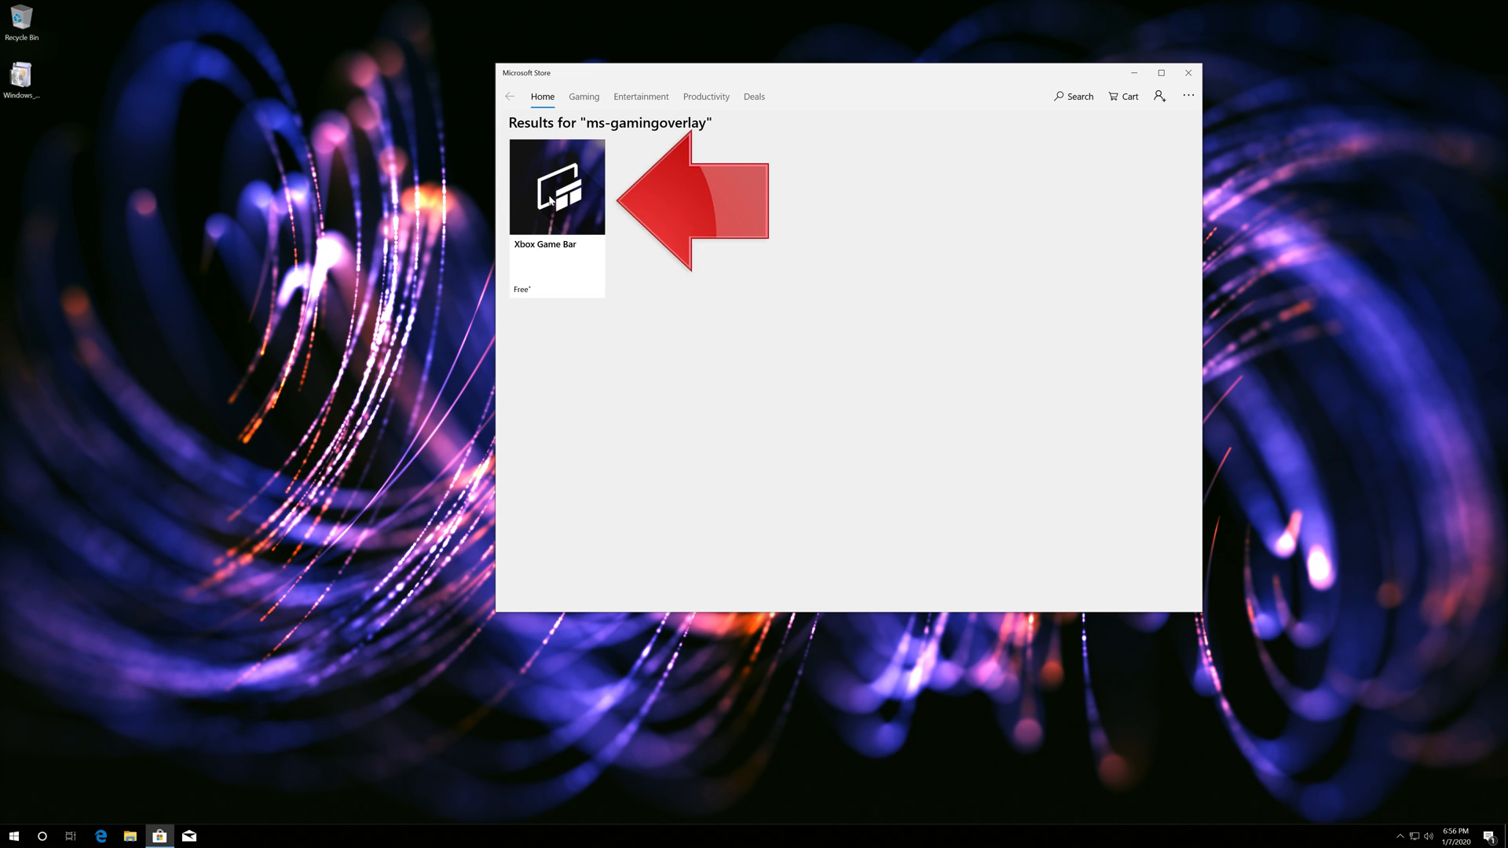
Get the free Xbox Game Bar app with 'No, thanks' to sign-in and install it on this PC
left_click(556, 187)
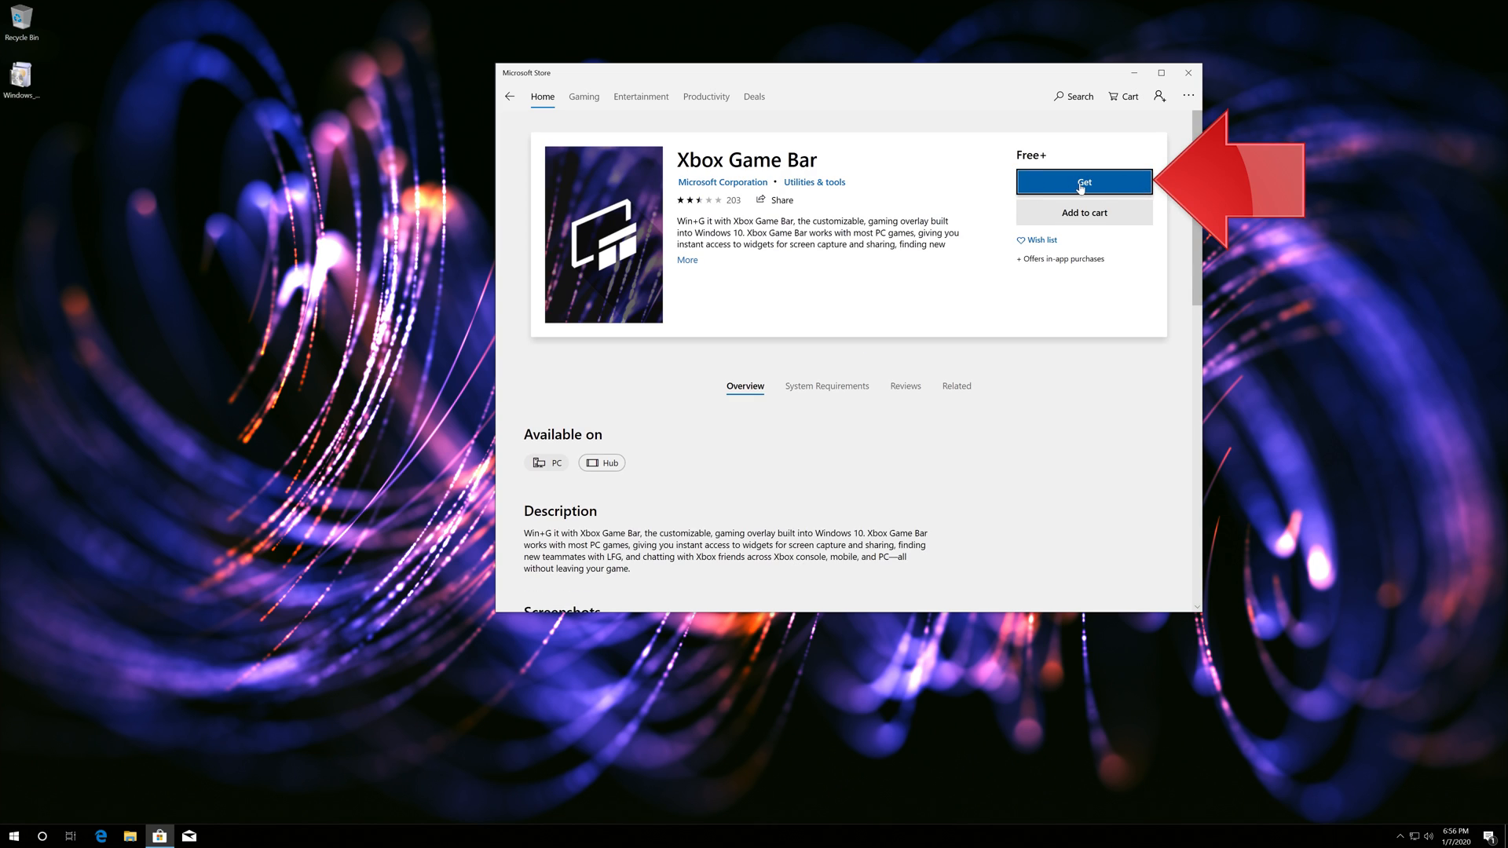
left_click(1083, 182)
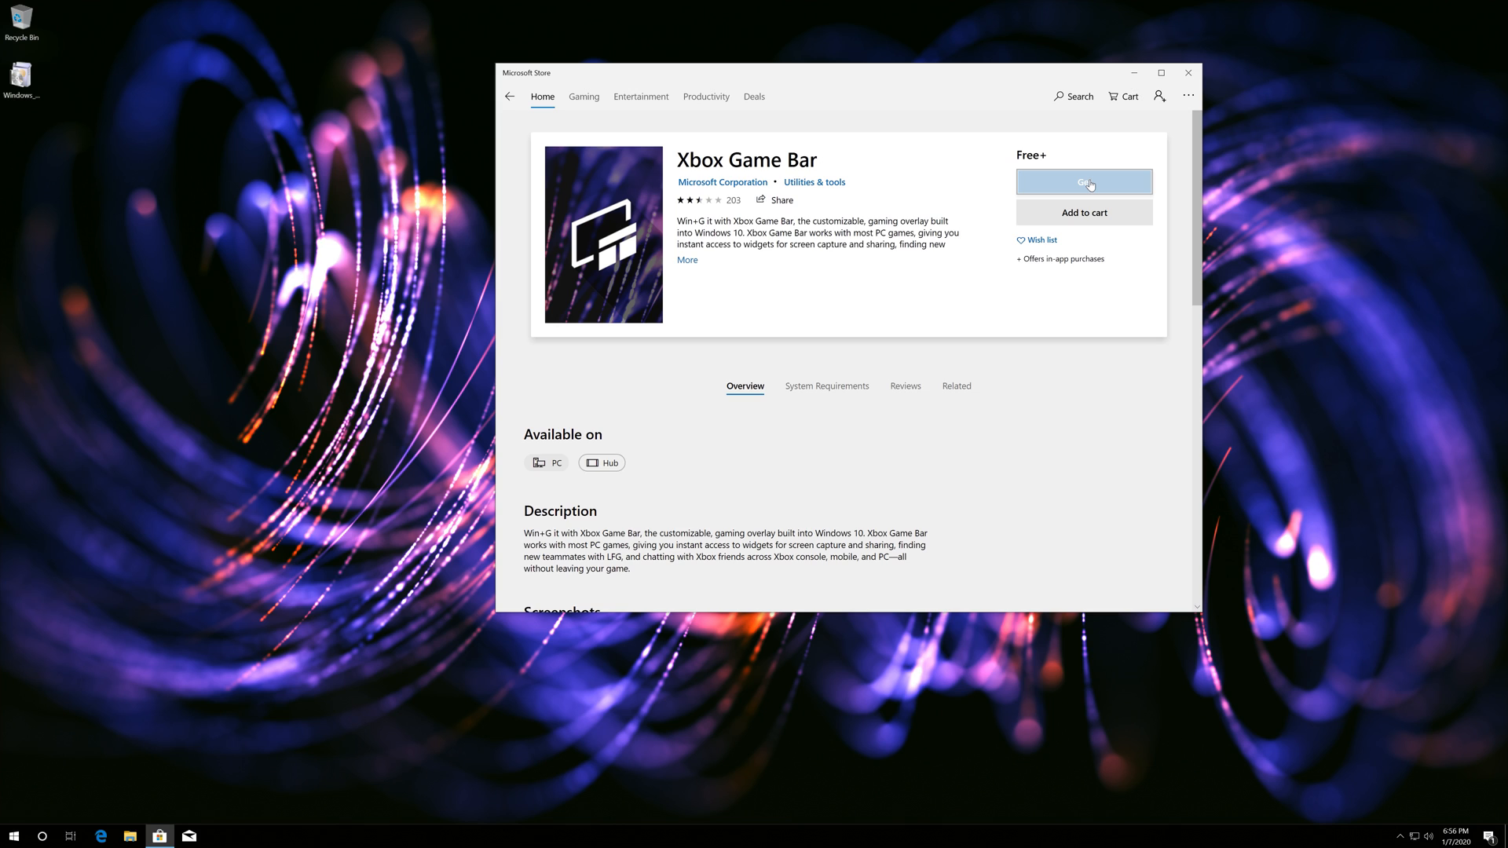
left_click(1083, 182)
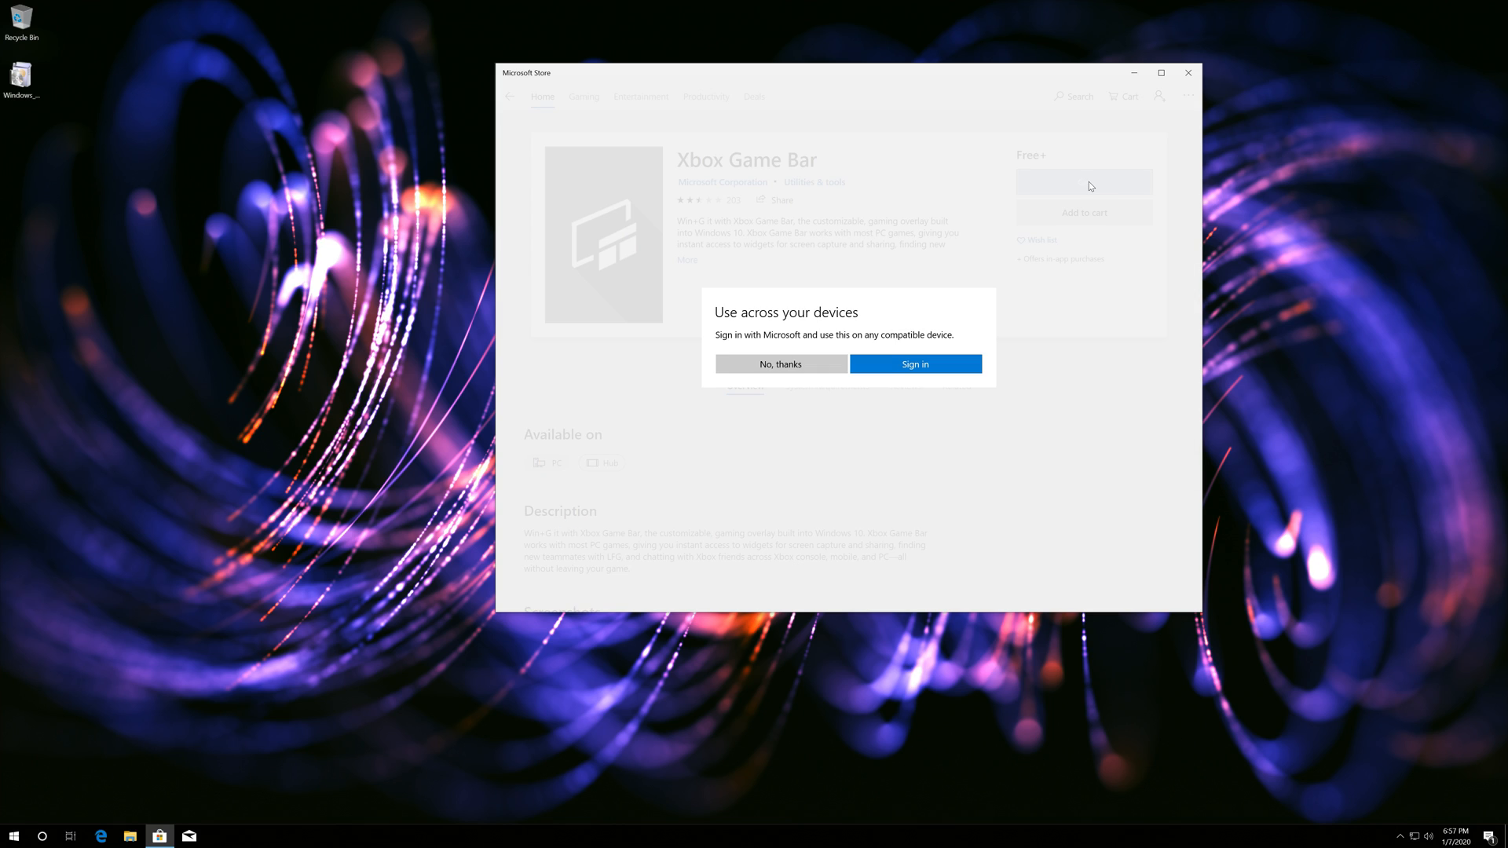
mouse_move(780, 363)
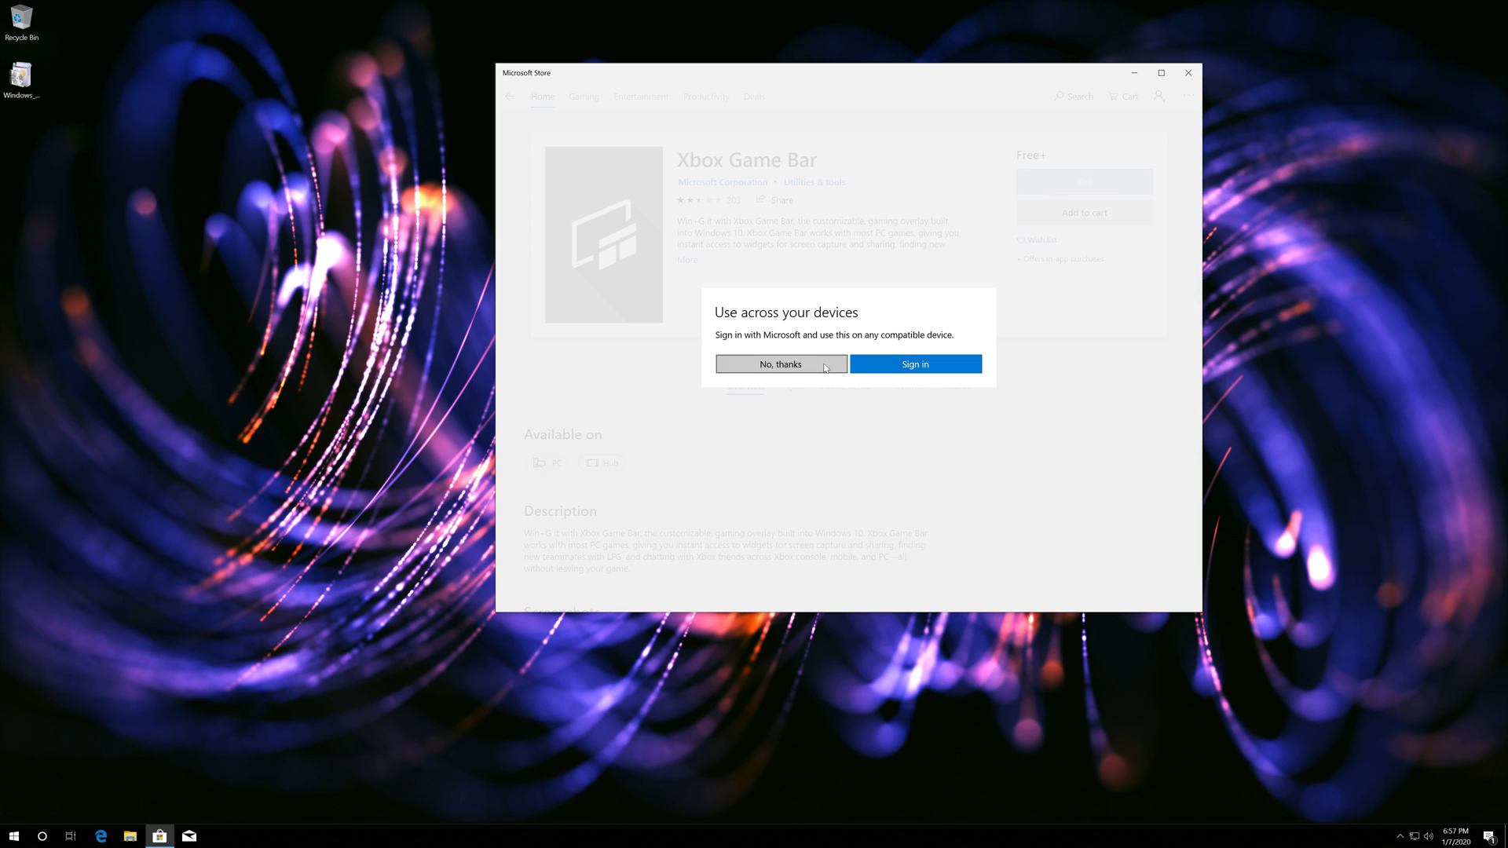
left_click(781, 363)
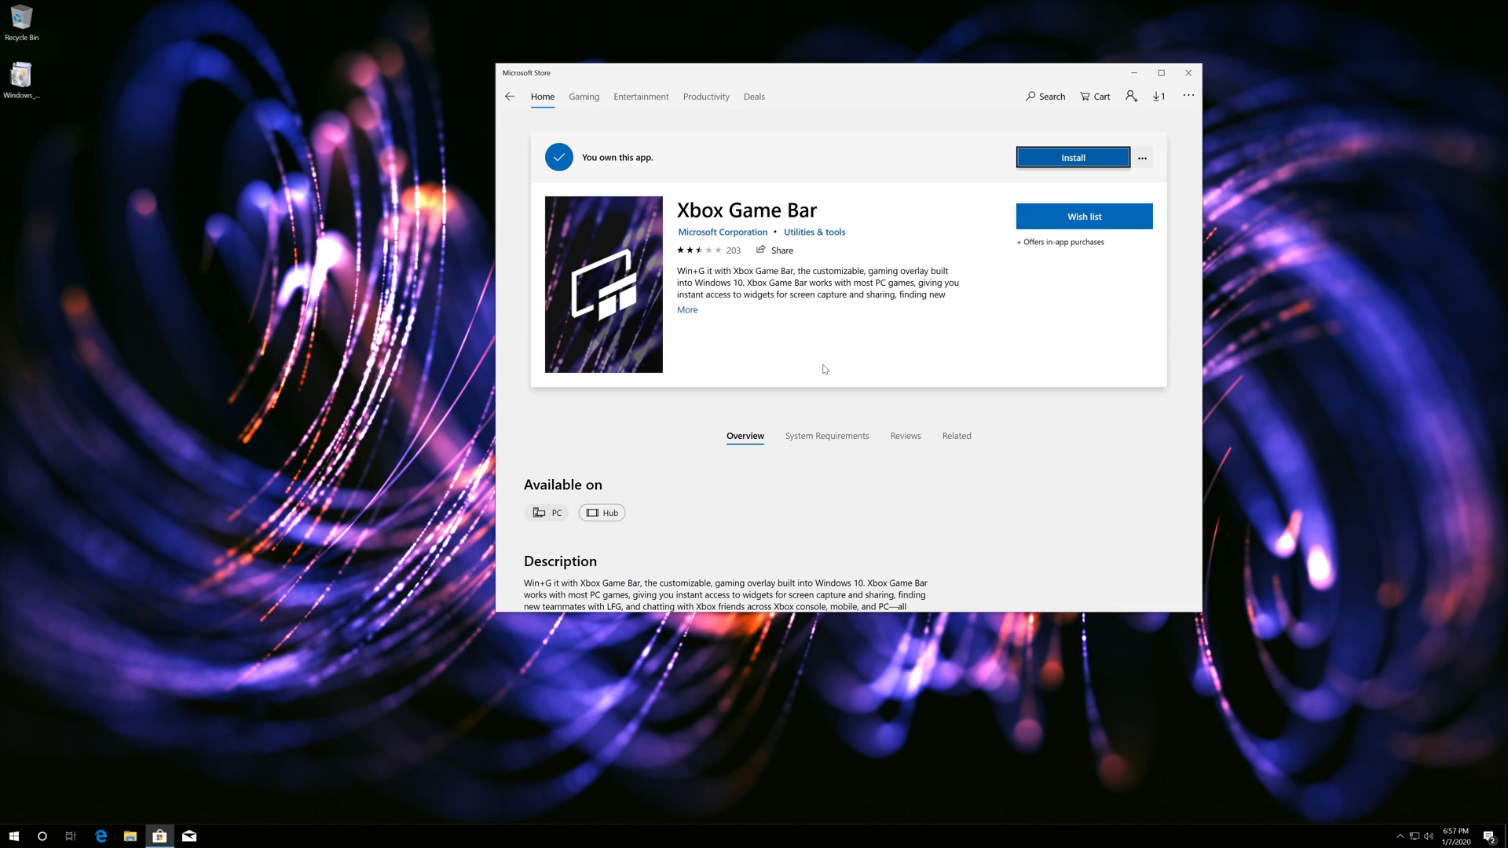
left_click(1071, 157)
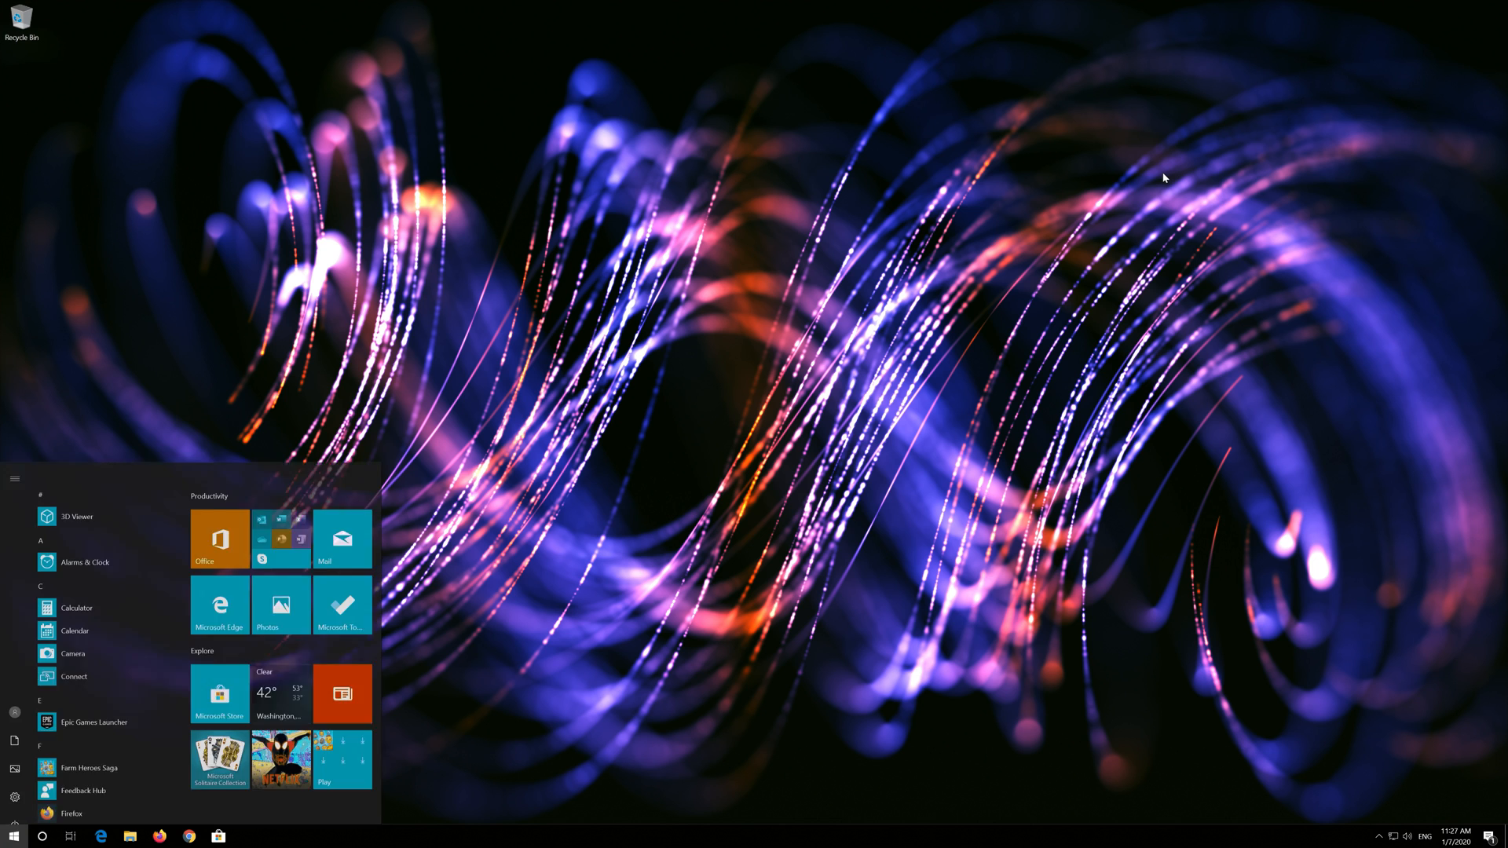
Switch on 'Record game clips, screenshots, and broadcast using Game bar' under Settings > Gaming
scroll("down", 3)
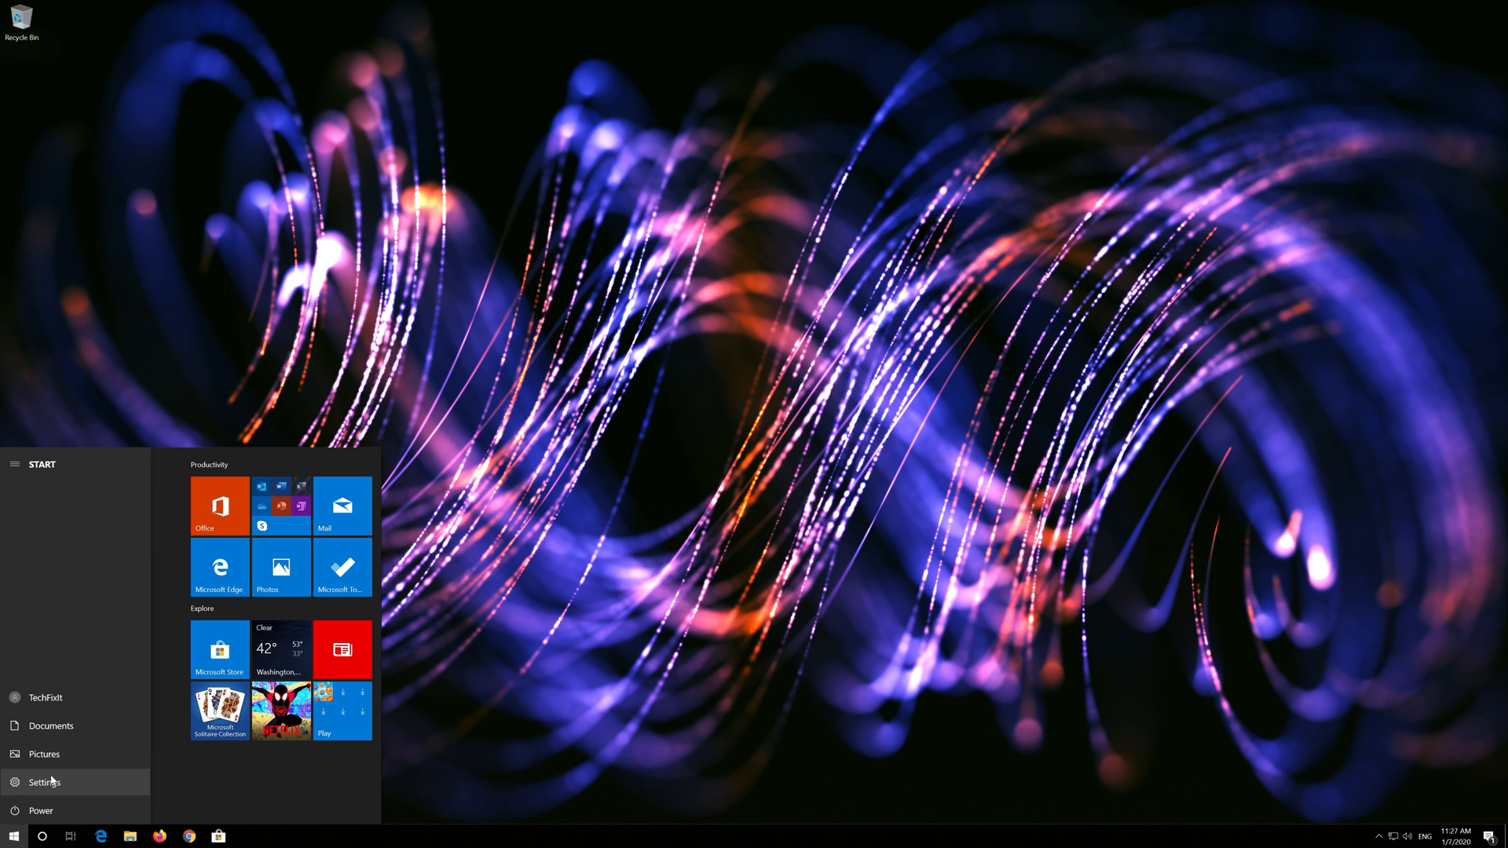
mouse_move(98, 787)
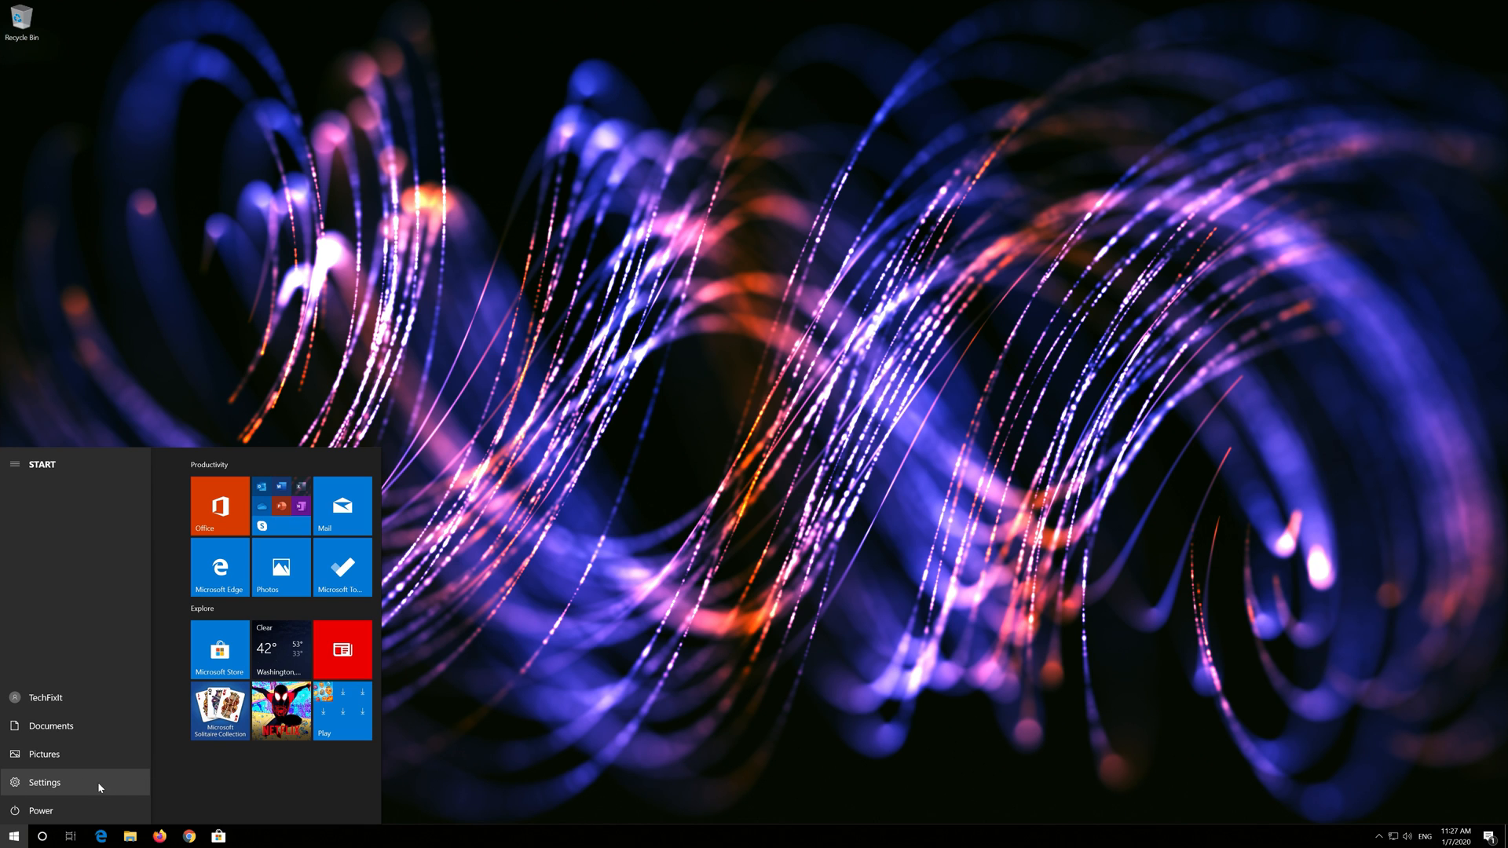
left_click(44, 782)
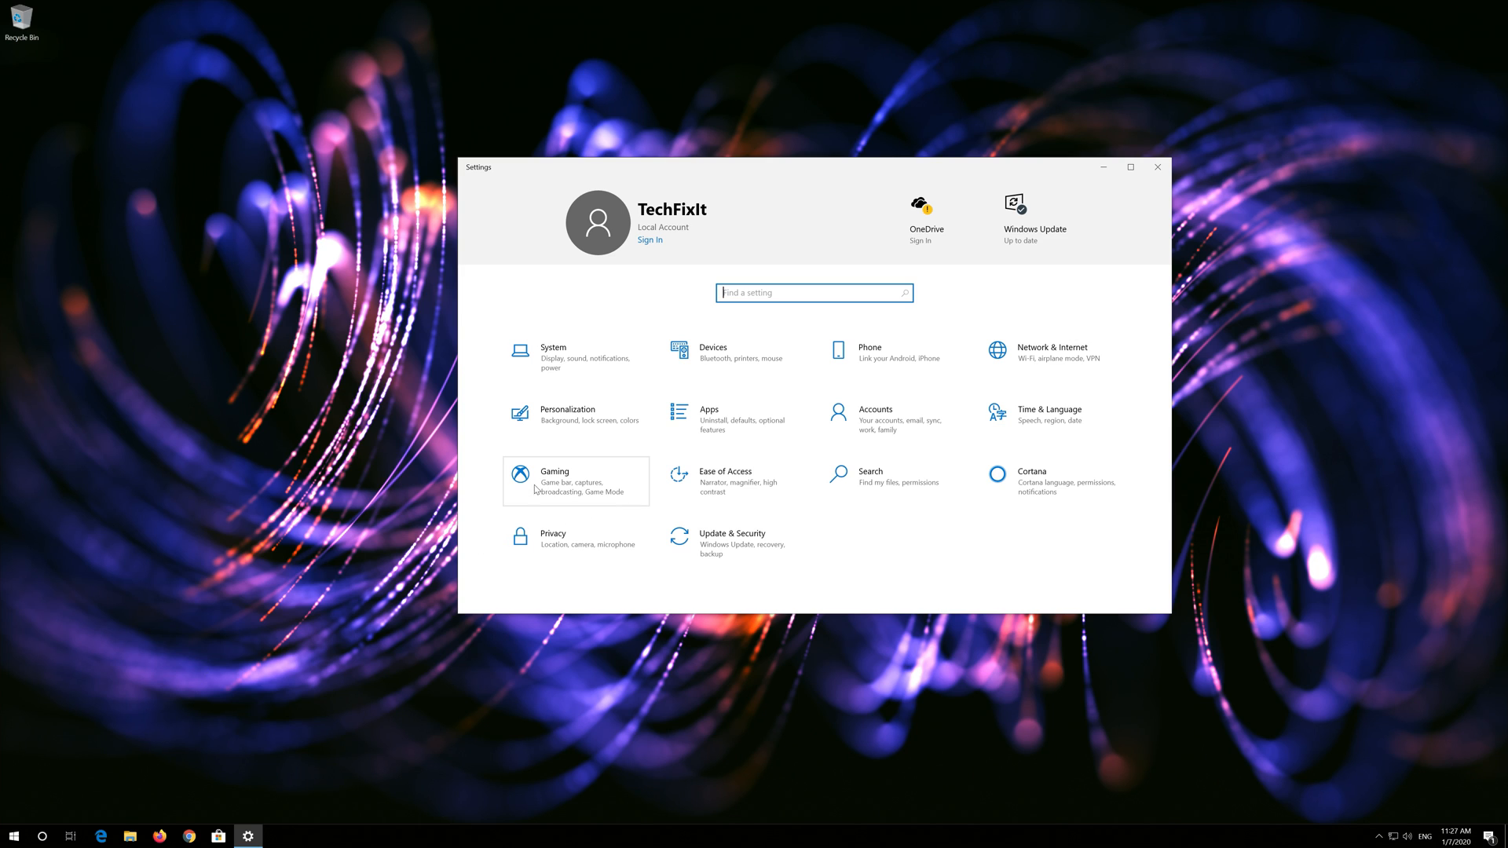
mouse_move(567, 494)
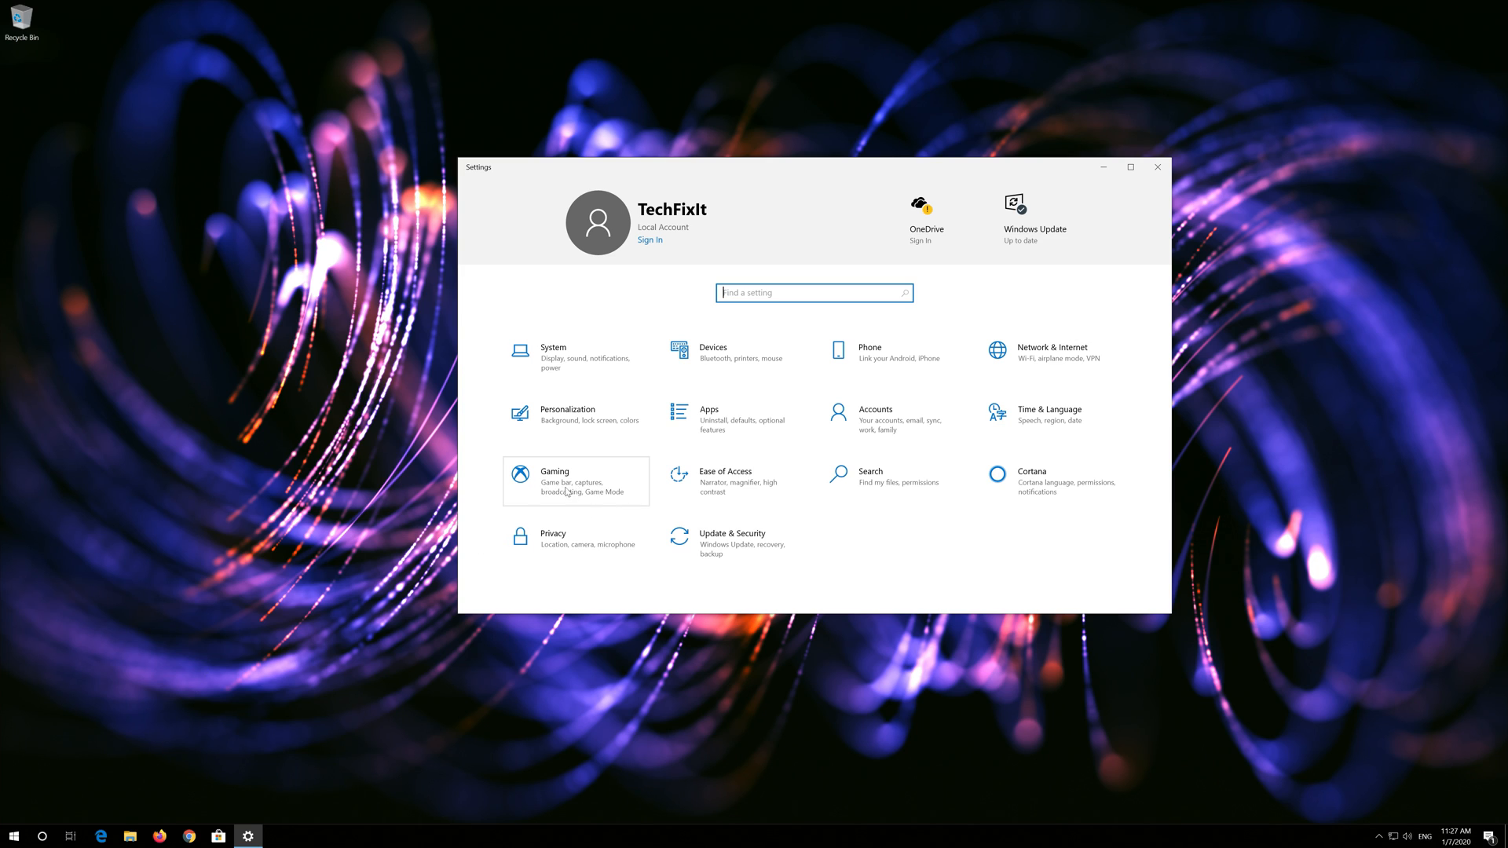
left_click(575, 480)
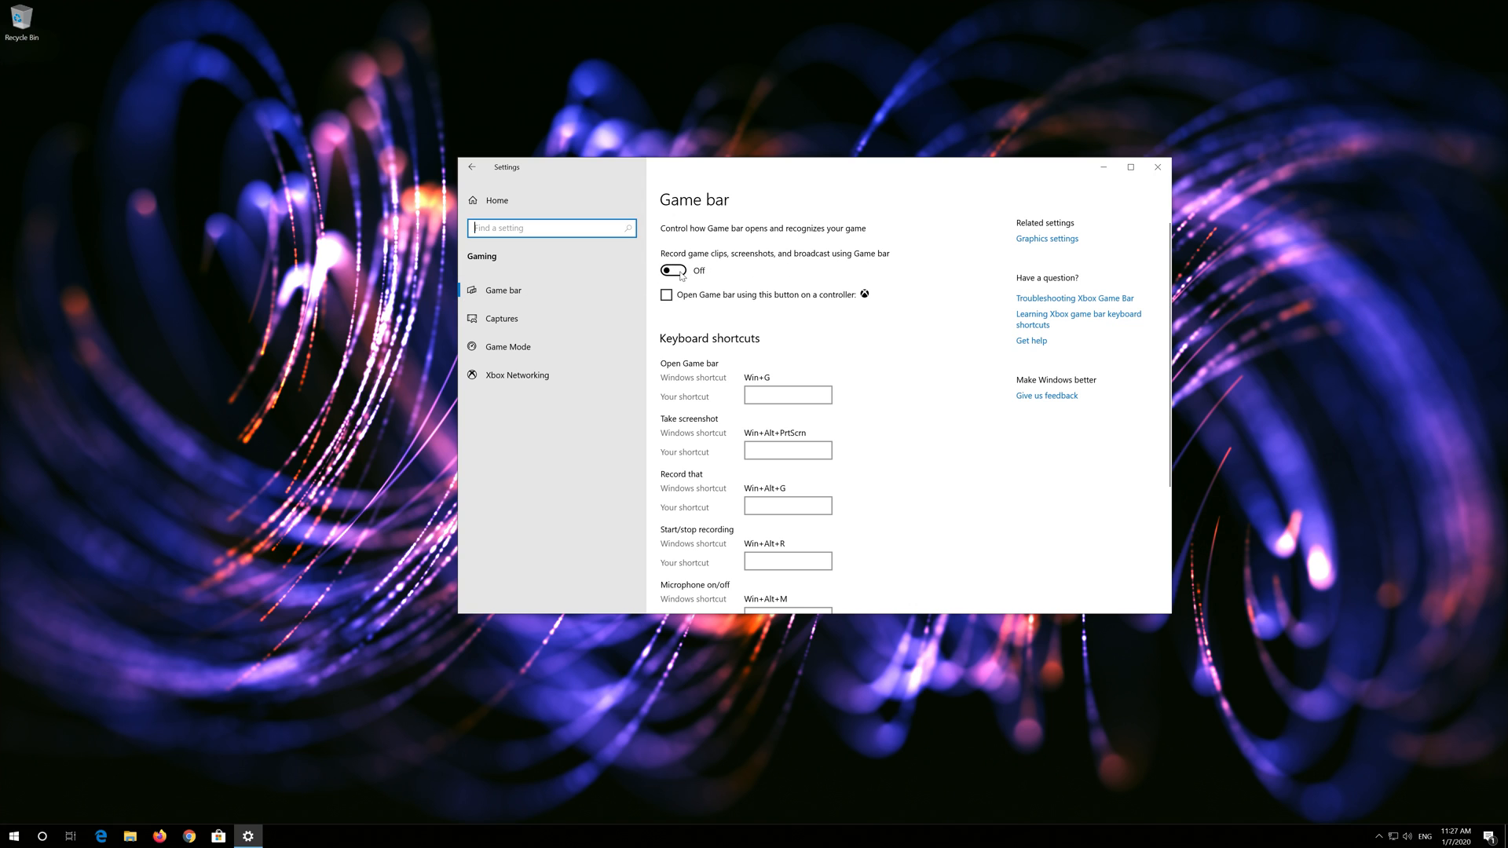
left_click(674, 270)
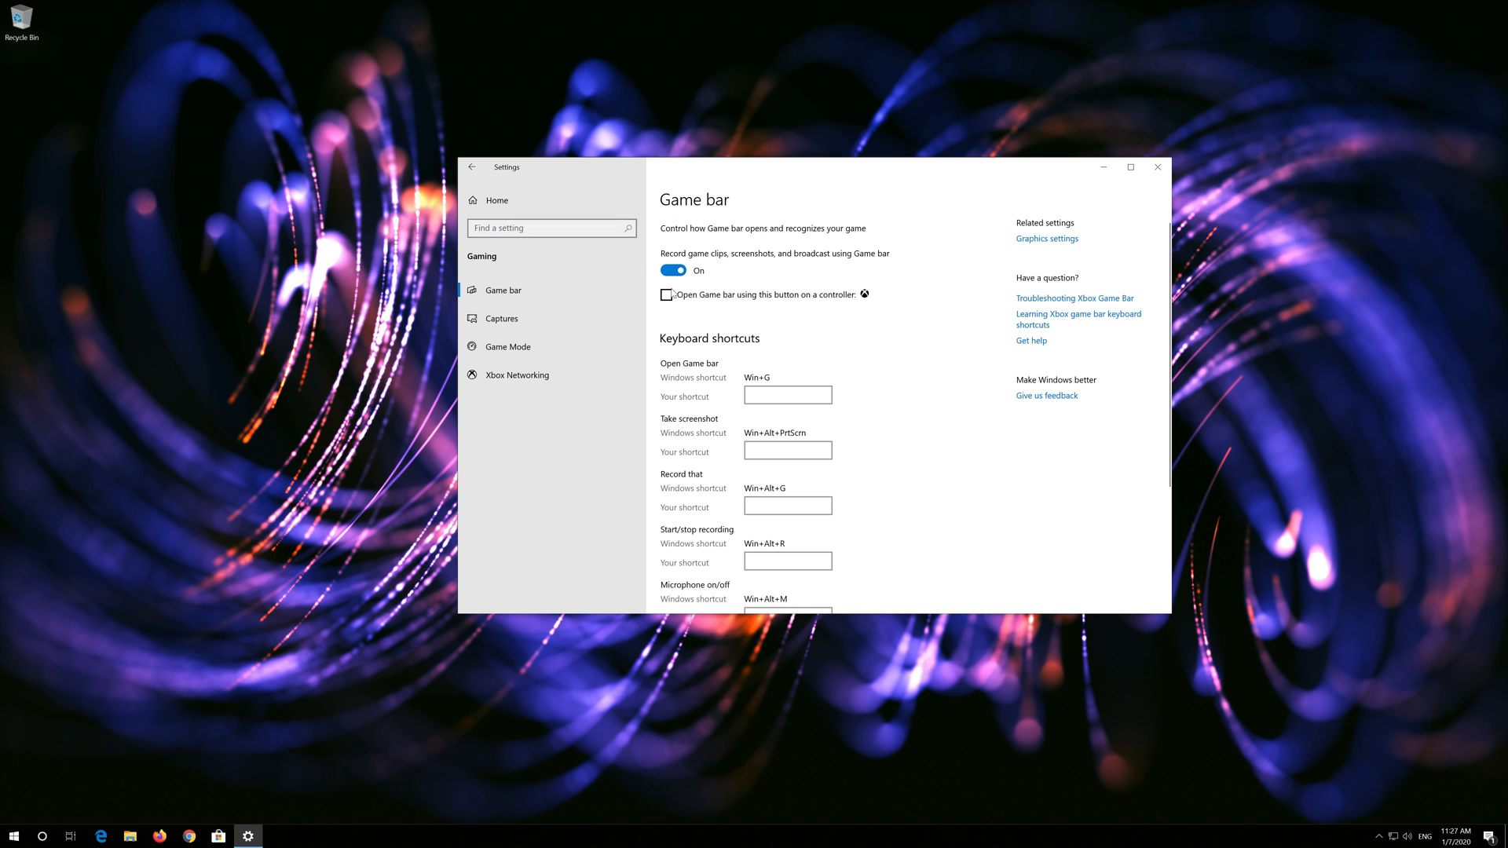
left_click(13, 834)
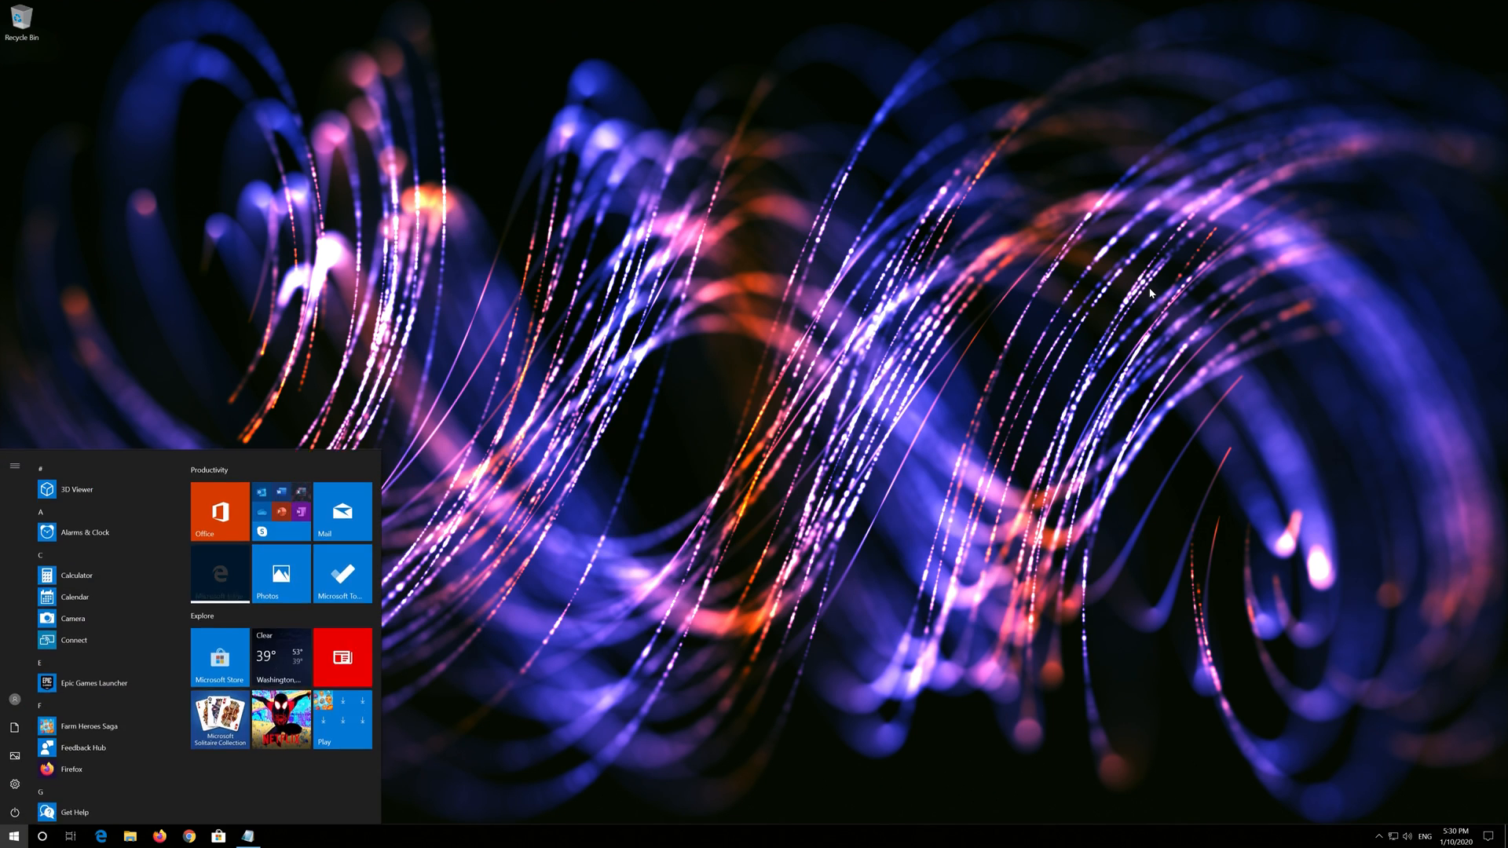
Search 'powershell', run Windows PowerShell as administrator and approve the UAC prompt
type("power")
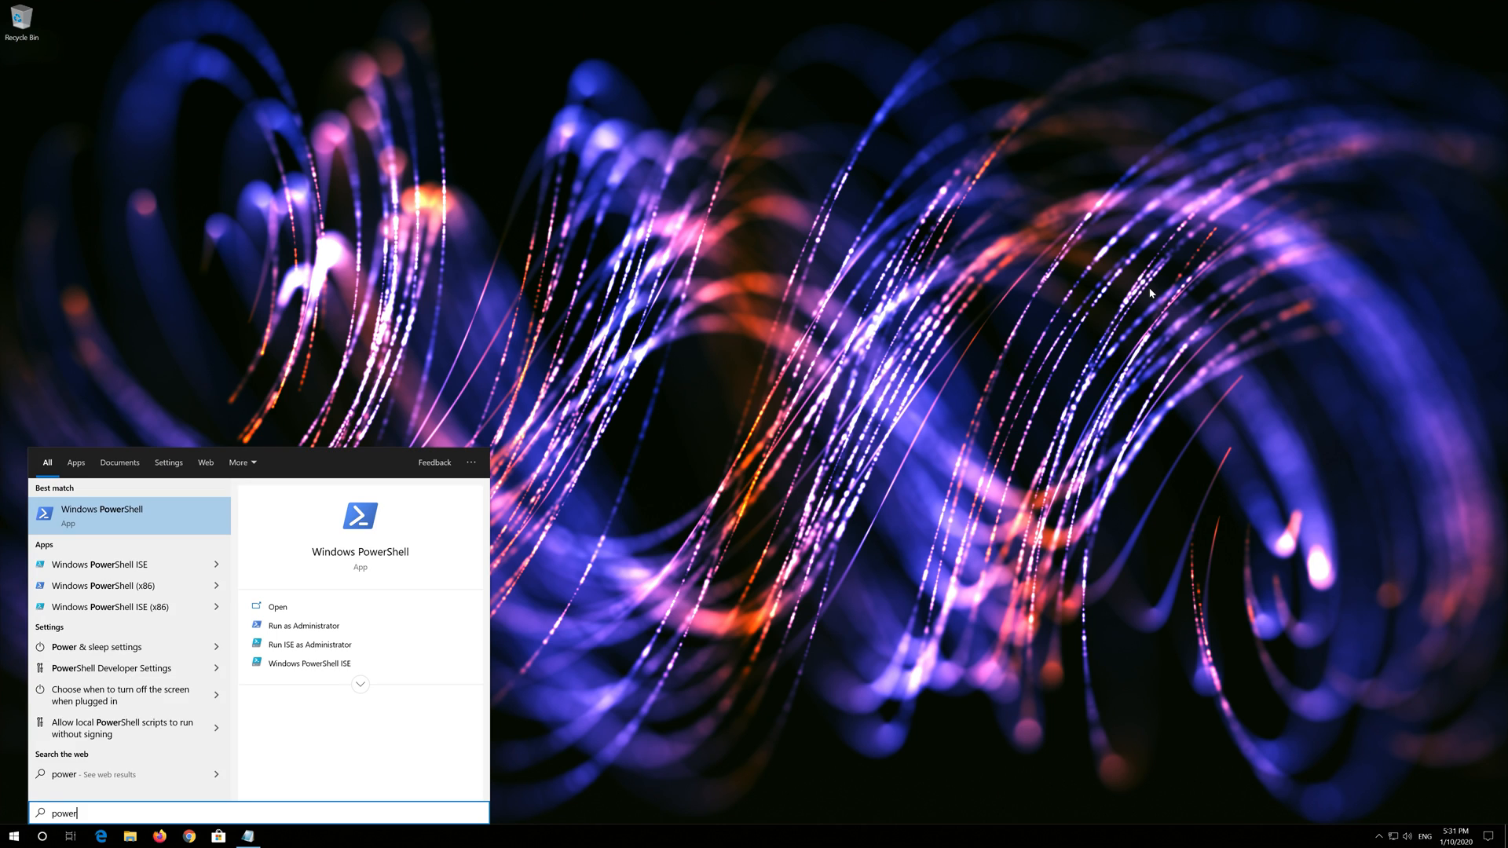
type("shell")
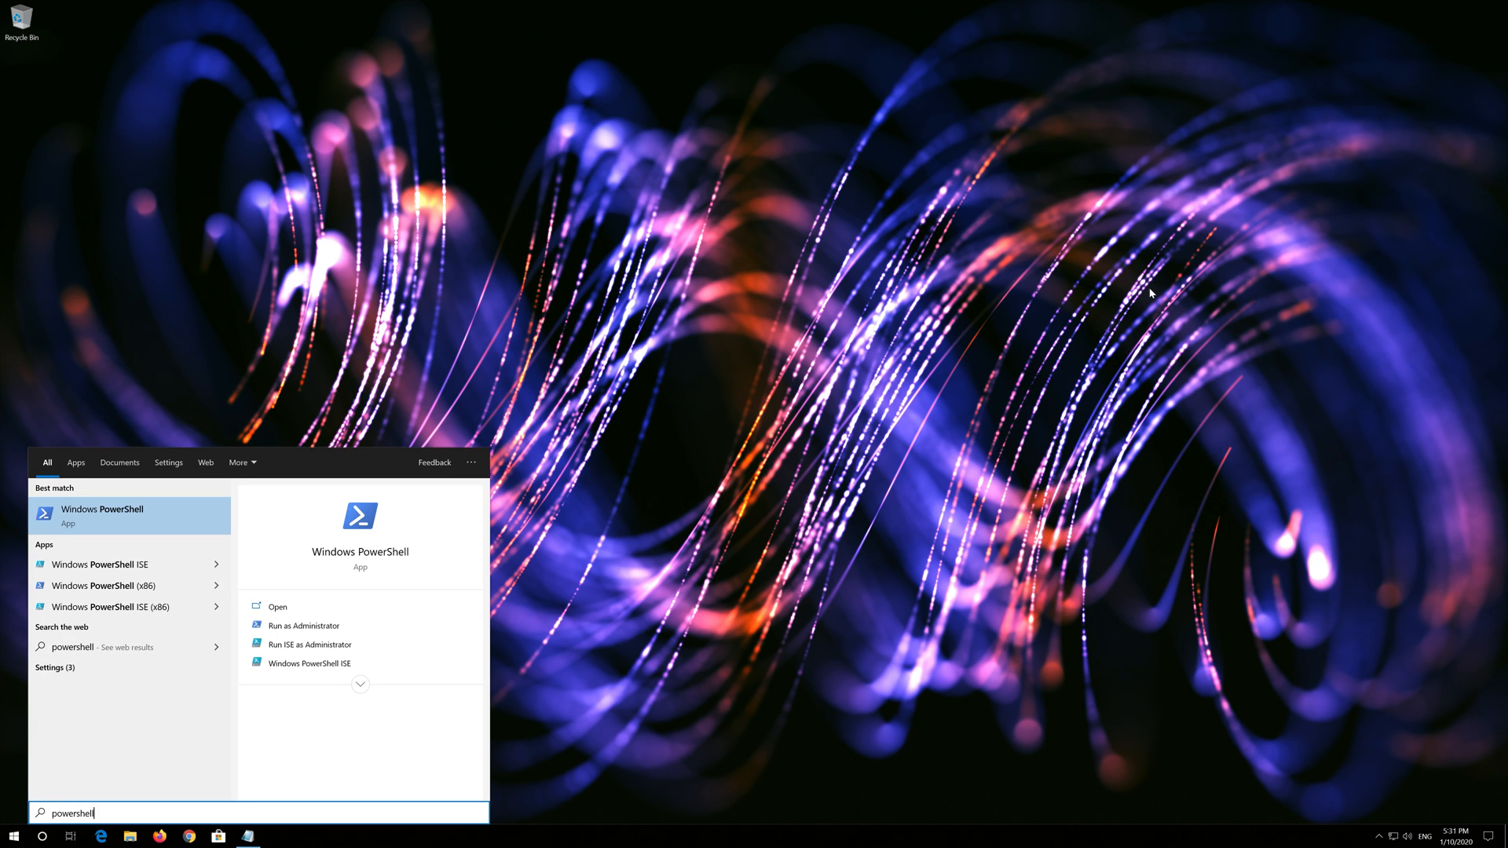
mouse_move(108, 522)
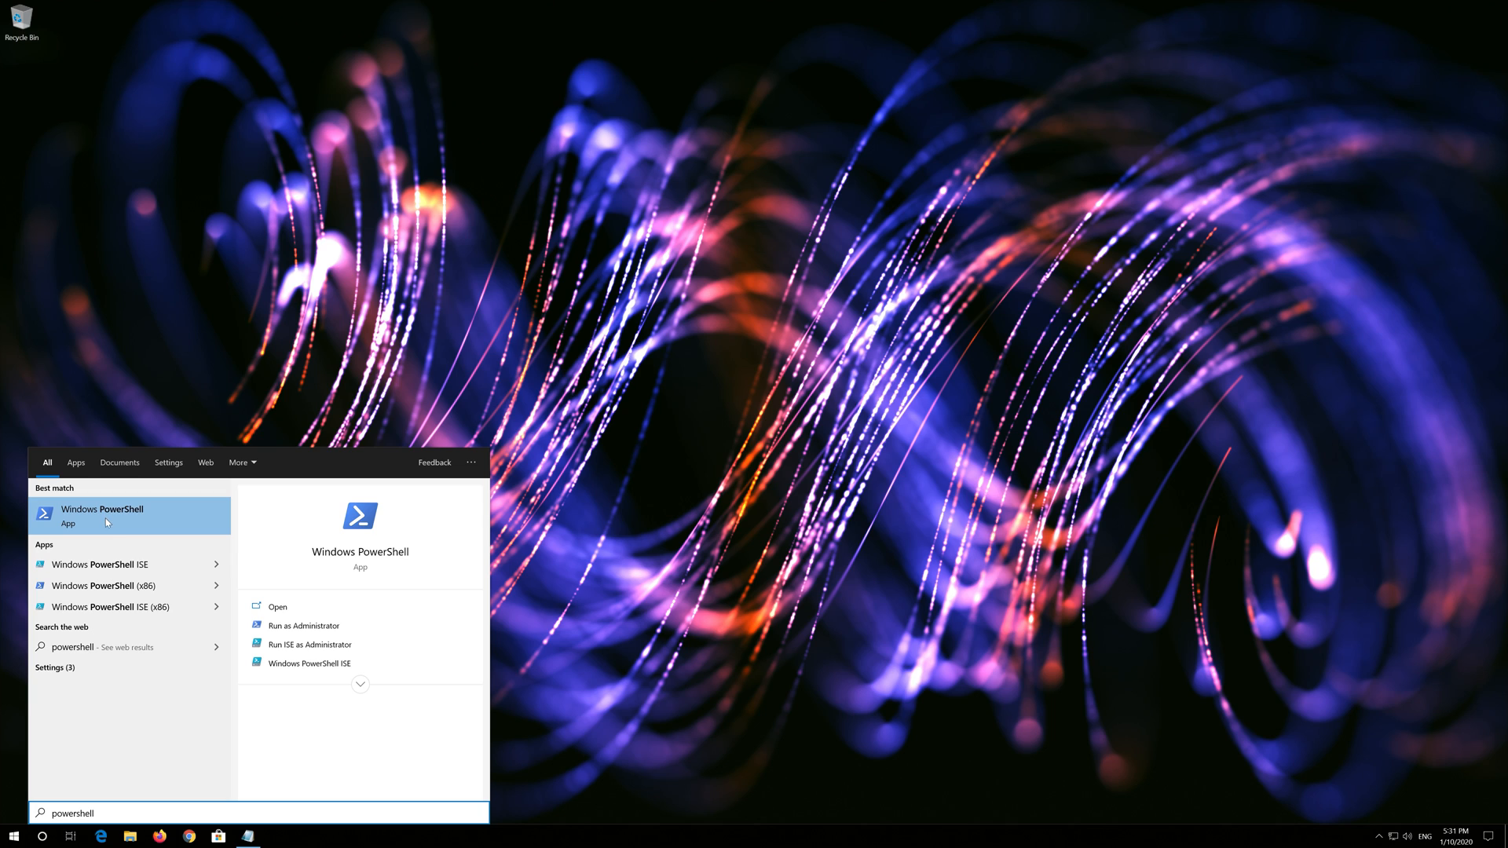
right_click(106, 515)
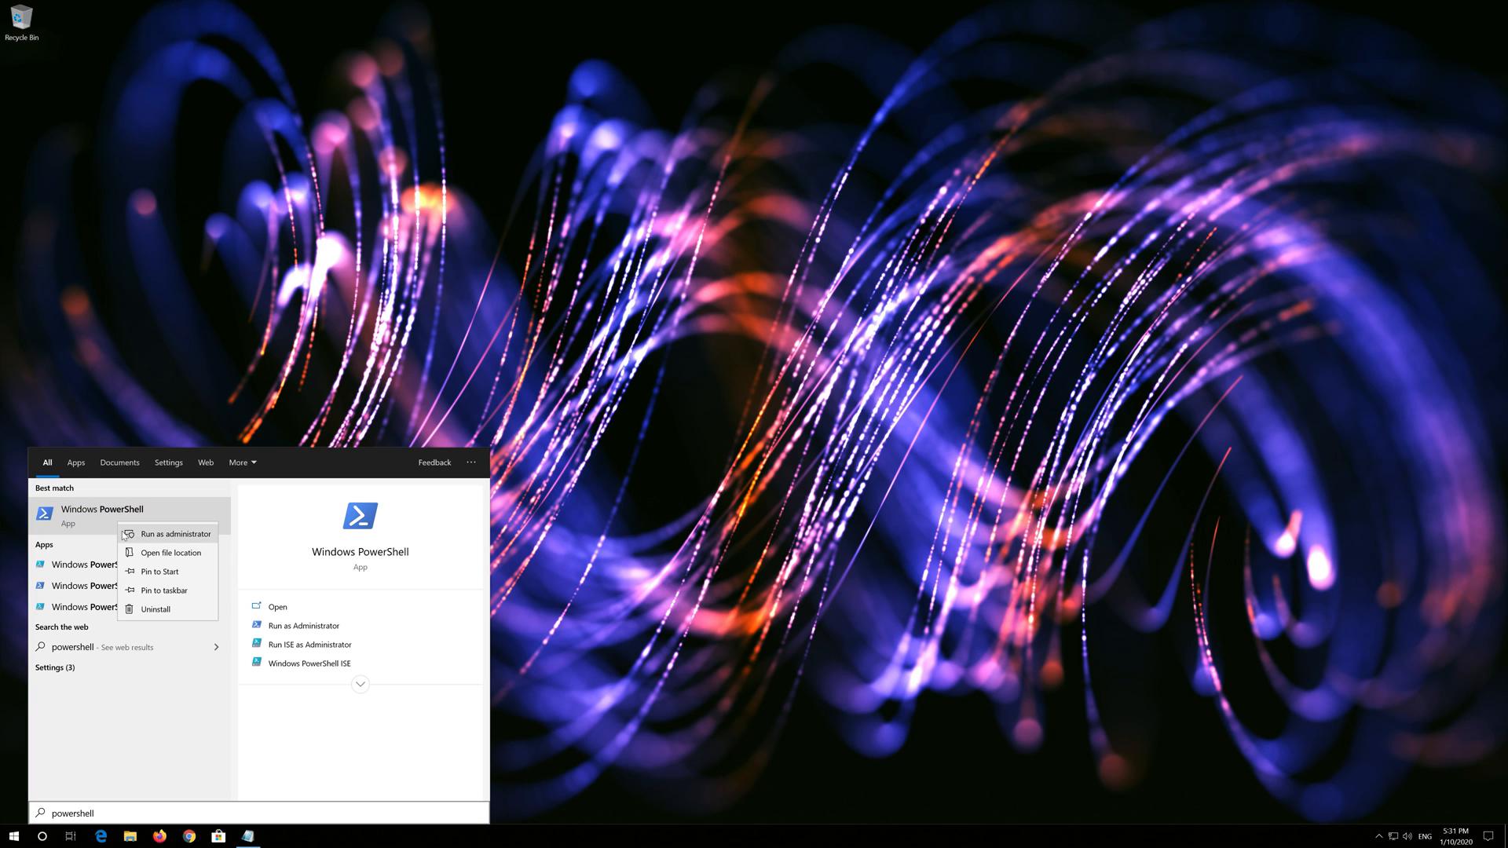
mouse_move(171, 537)
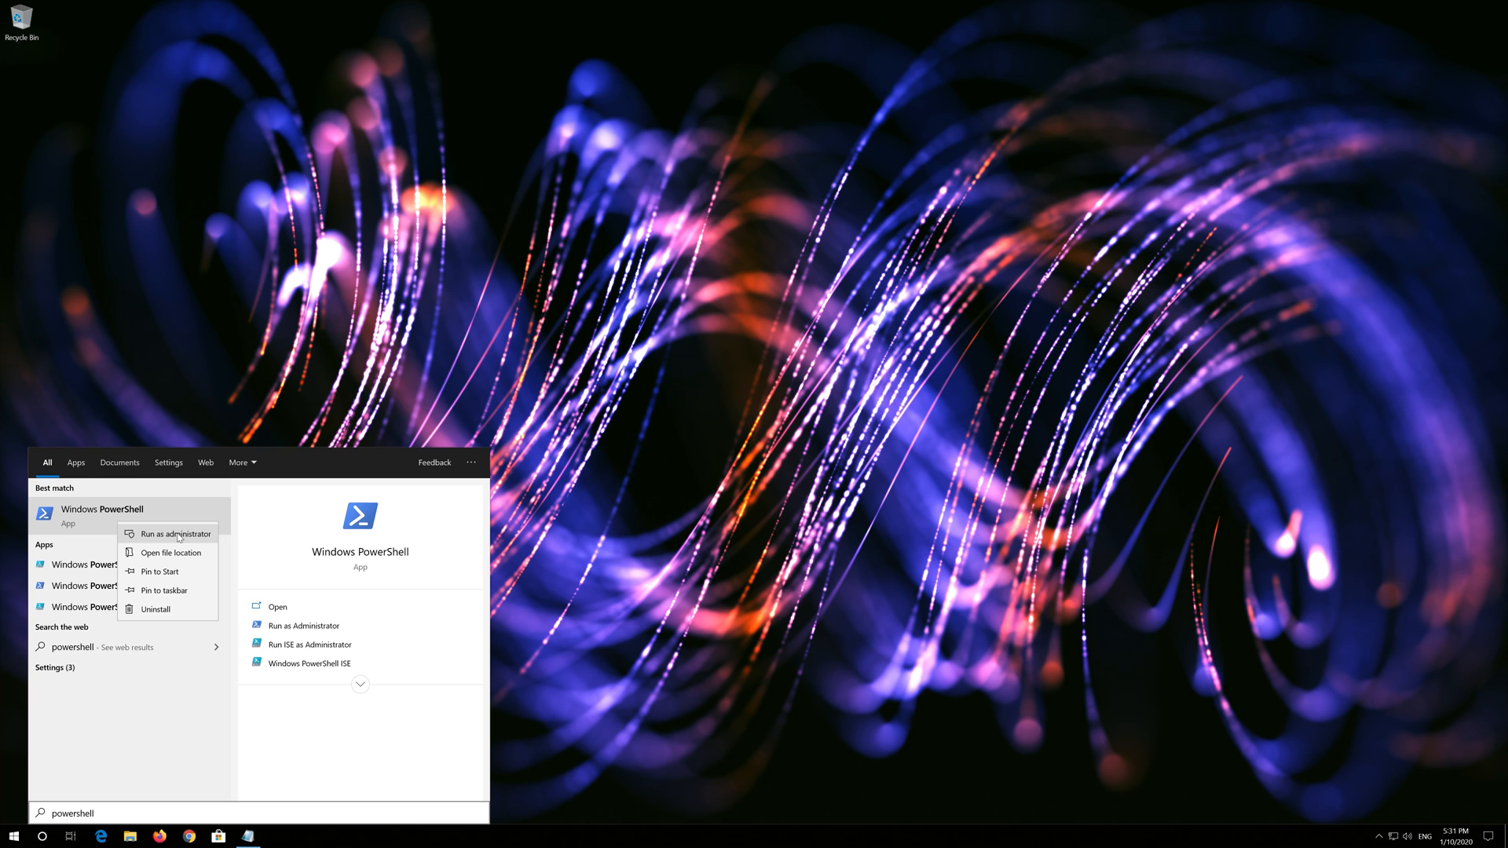
left_click(175, 534)
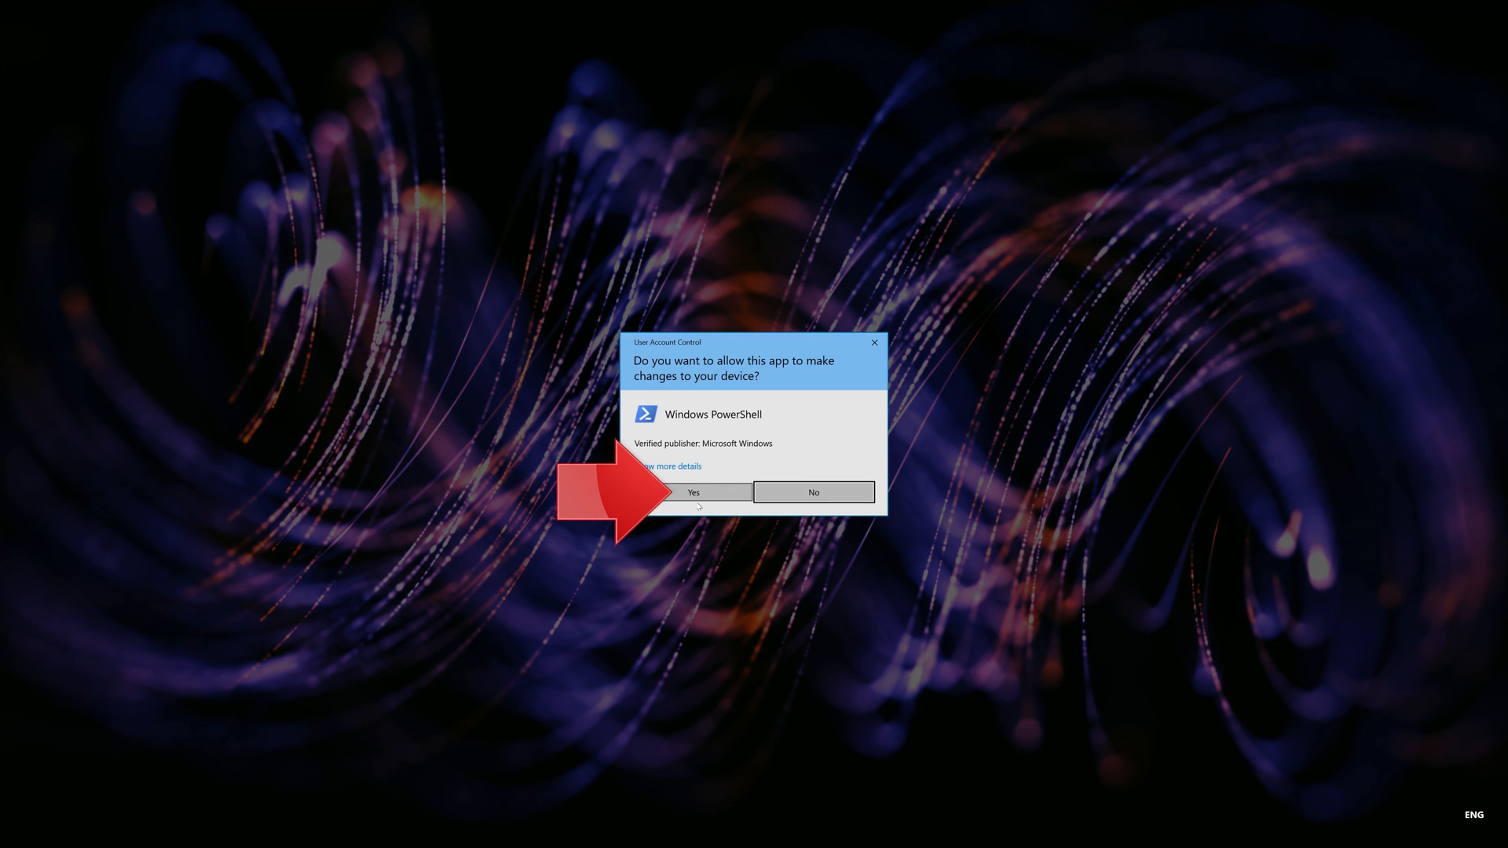
left_click(691, 492)
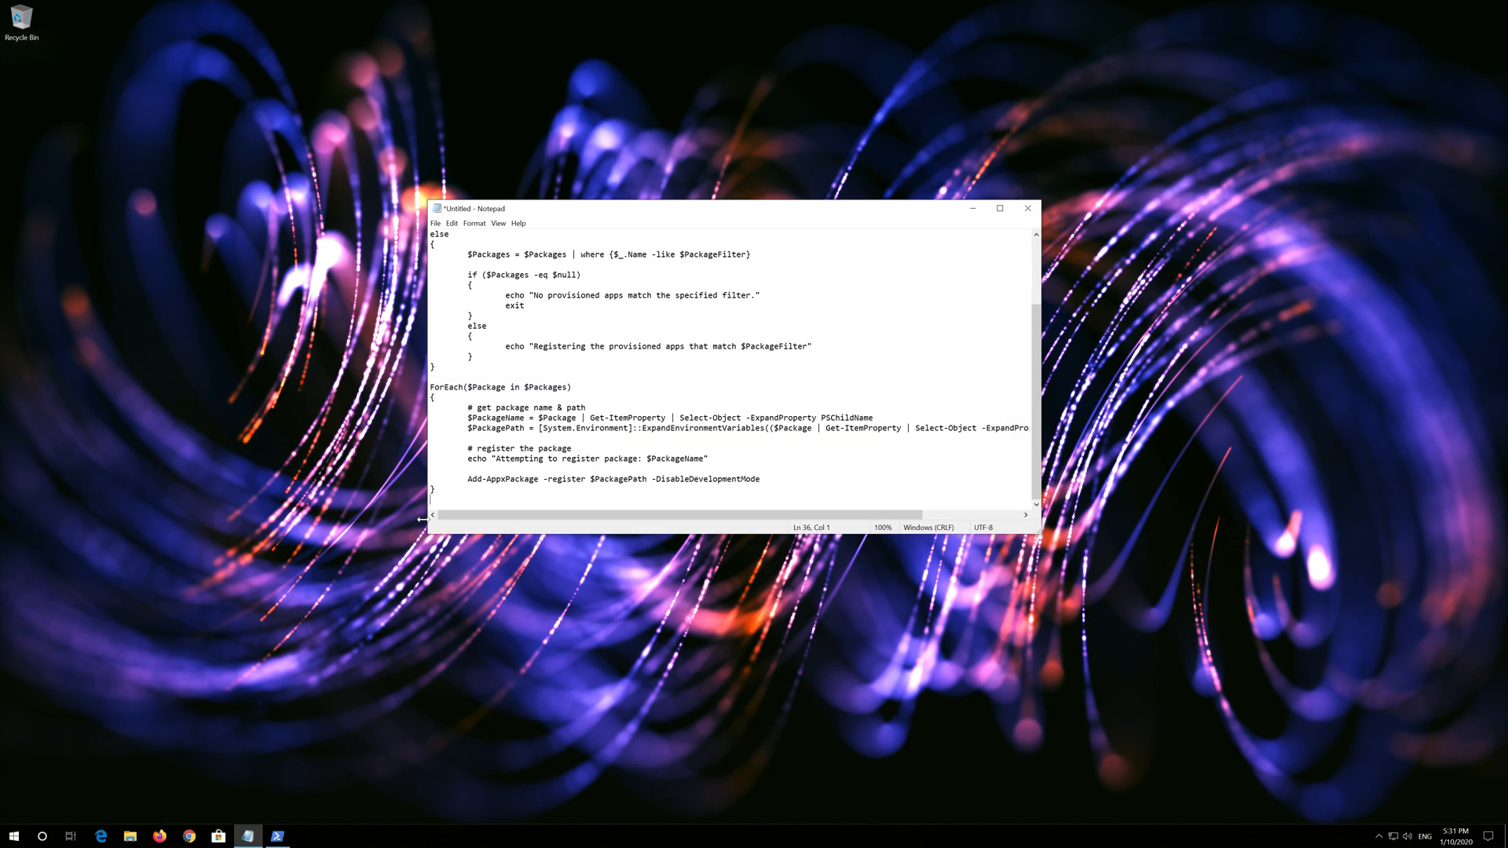
Paste and run the provisioned-app re-registration script in admin PowerShell, then exit the console
scroll("up", 3)
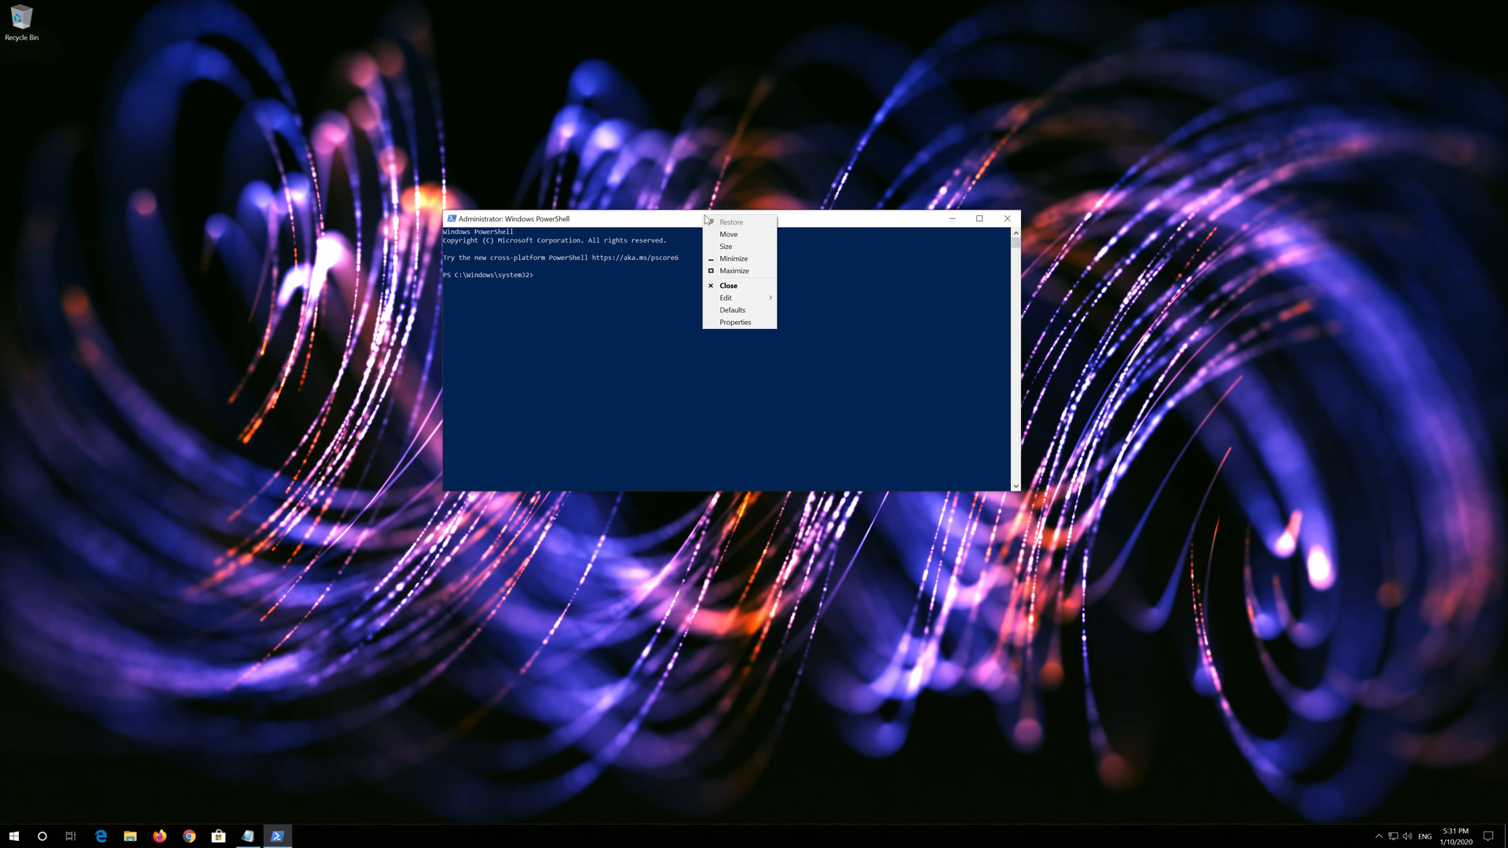
mouse_move(727, 297)
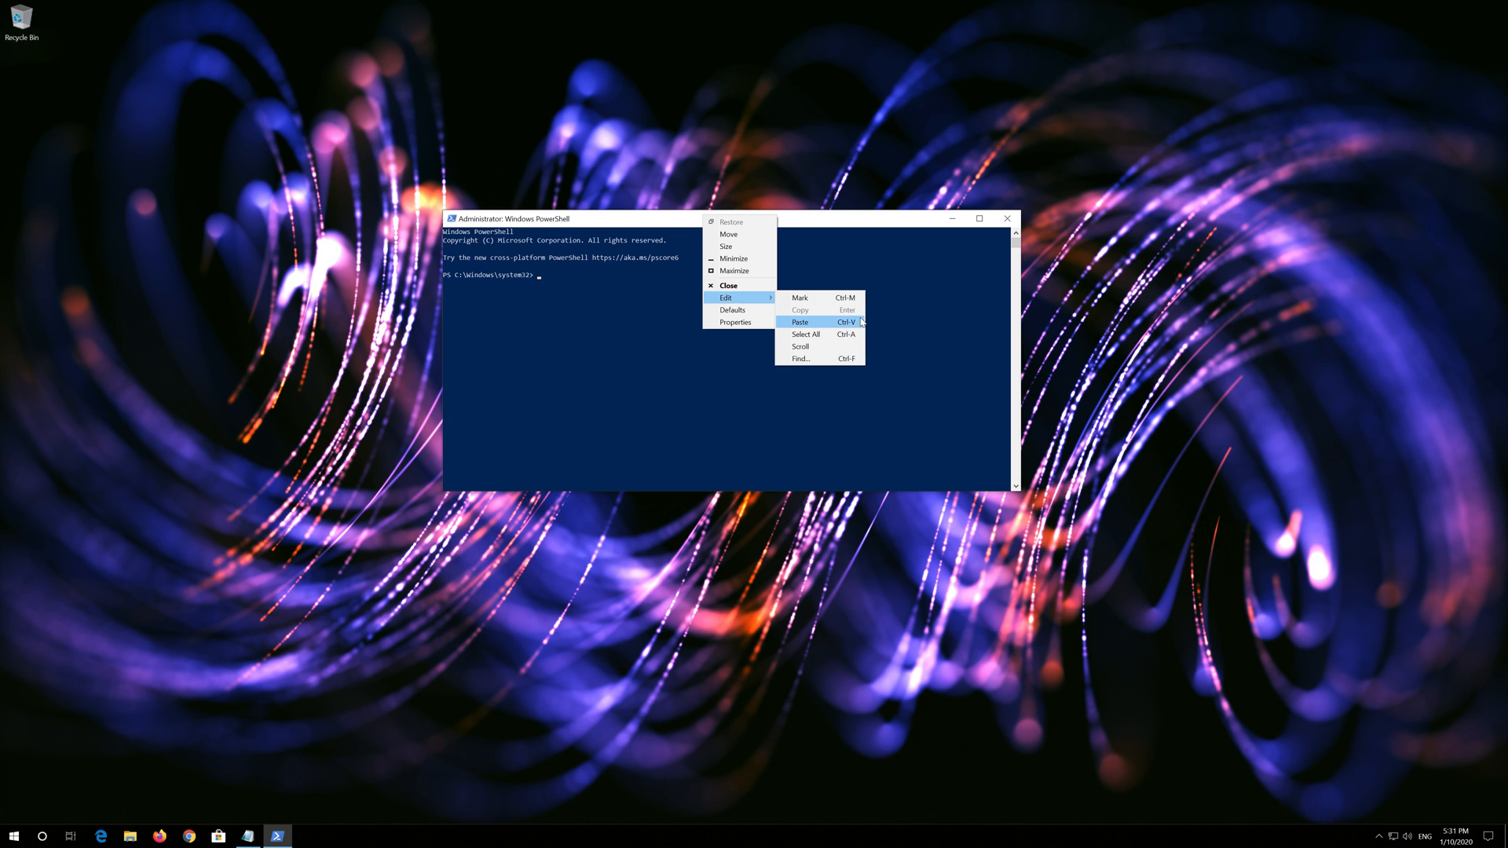
left_click(801, 320)
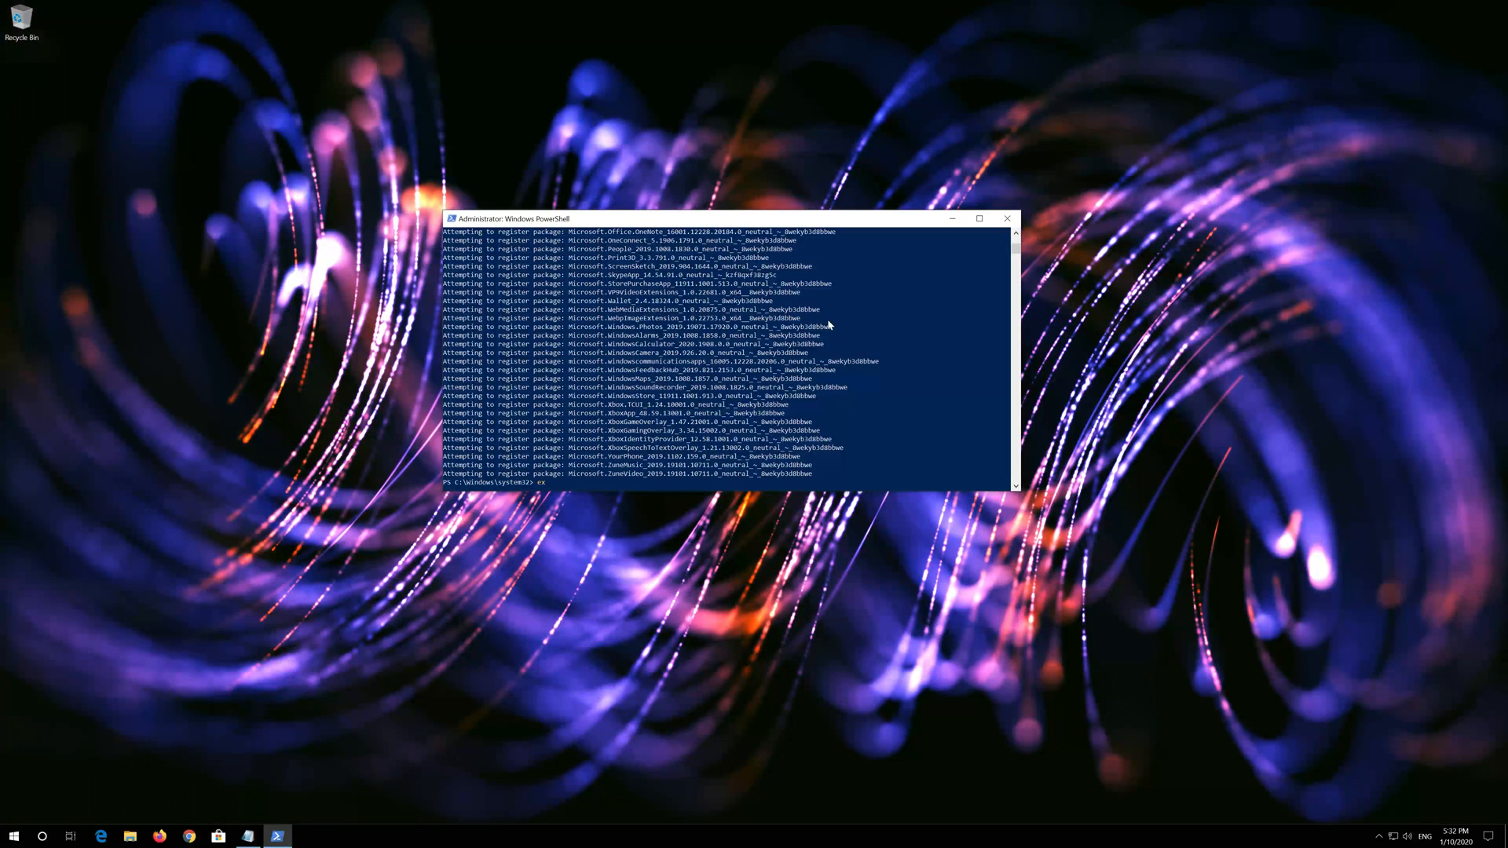
type("exit")
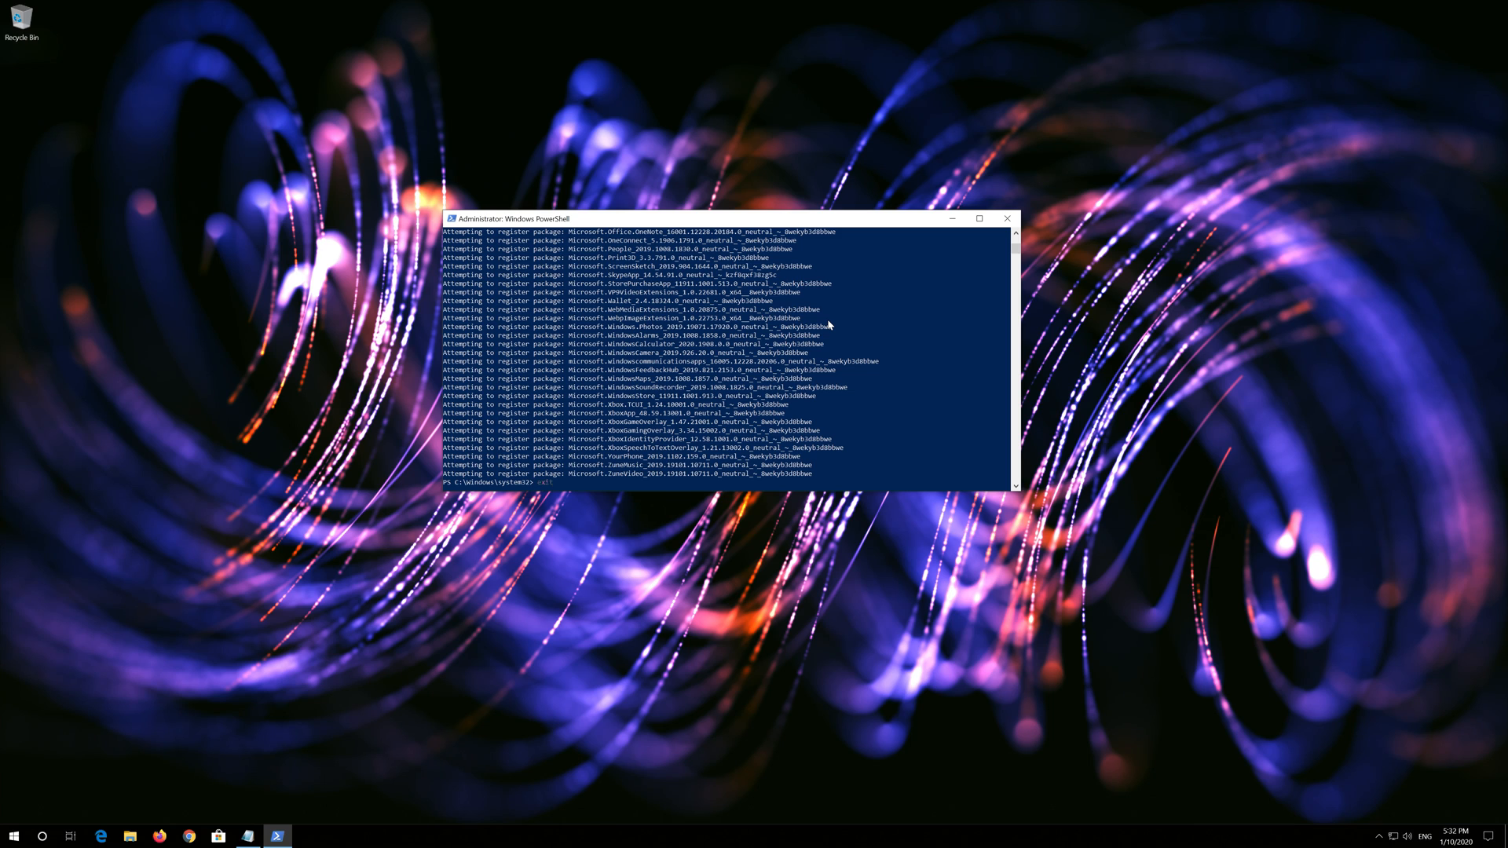
left_click(1005, 219)
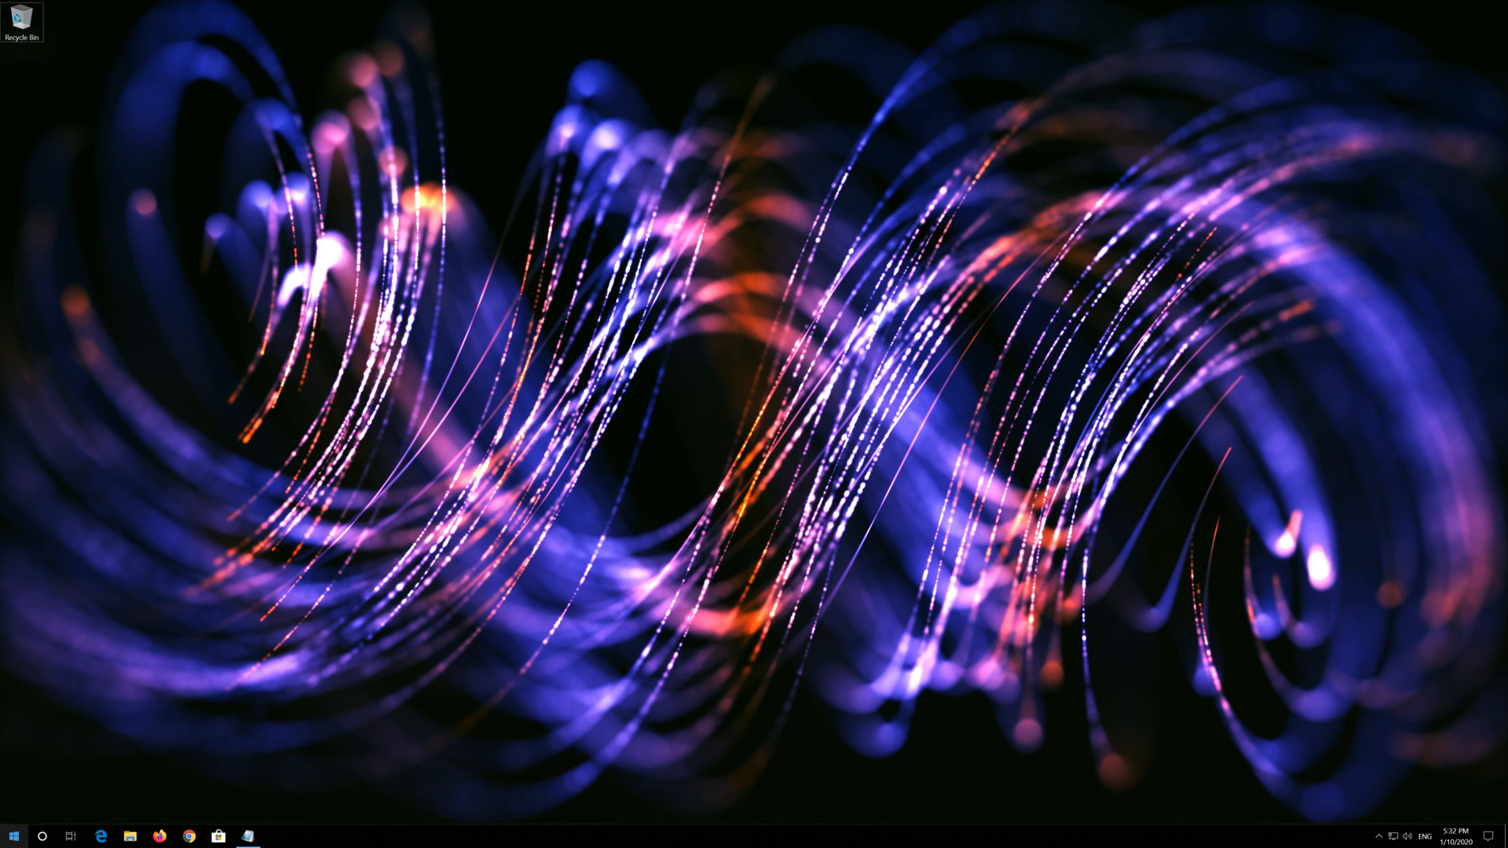
Show the Start menu's power options with Shut down and Restart
left_click(14, 834)
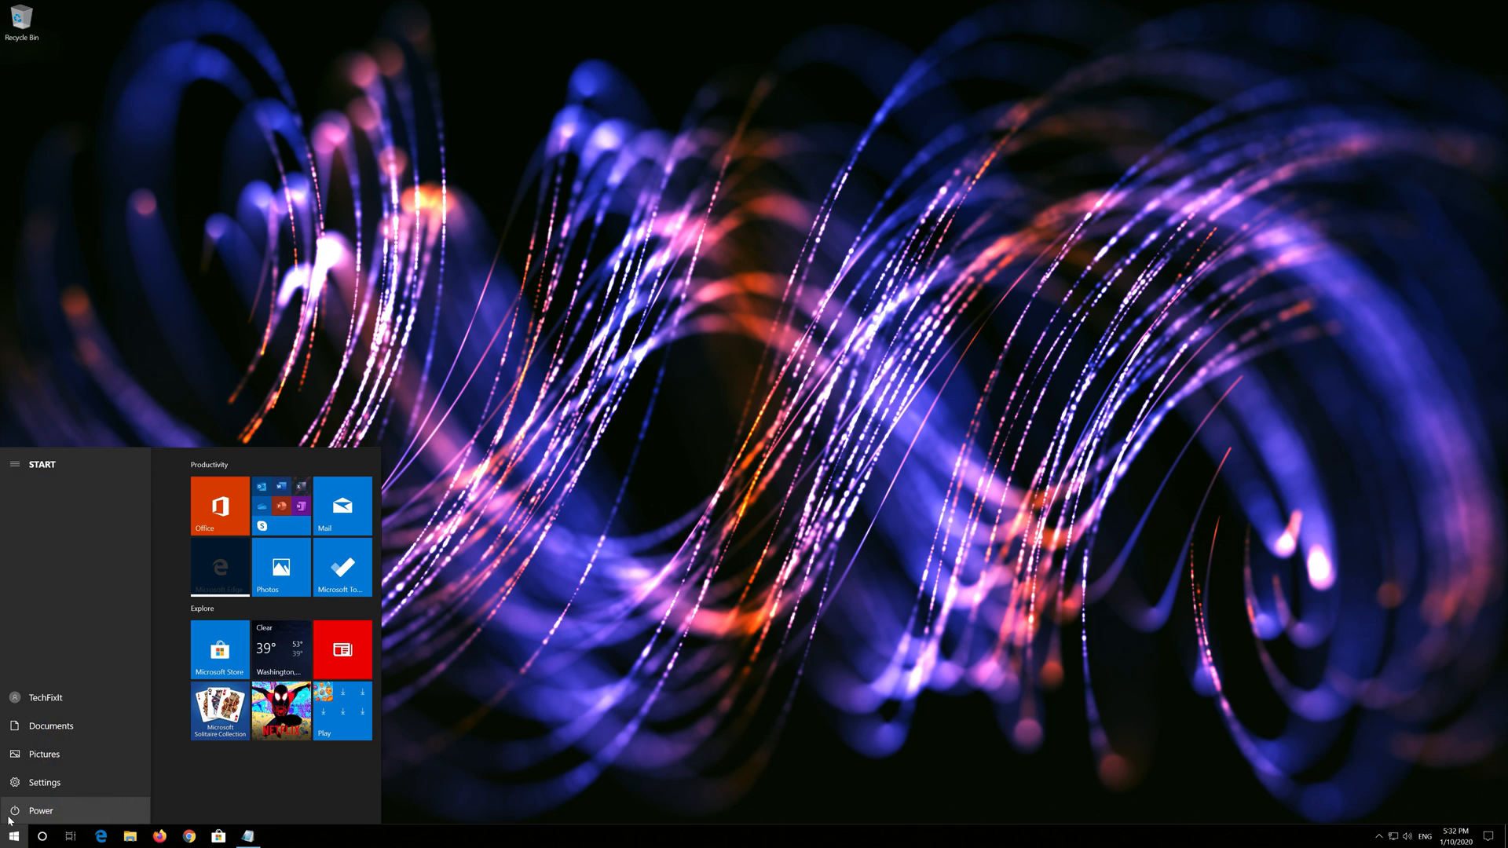
left_click(39, 811)
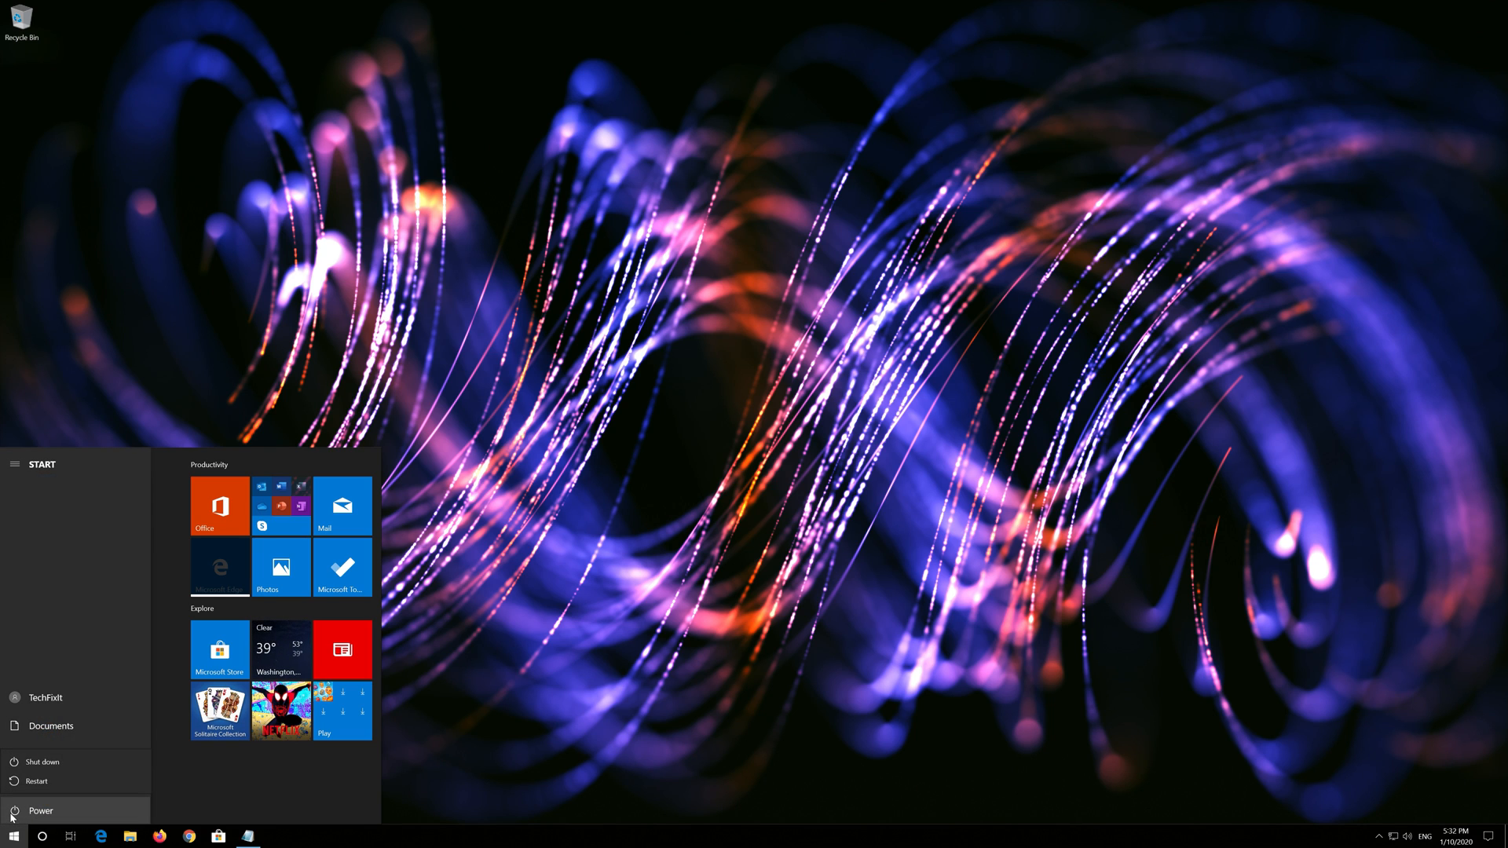